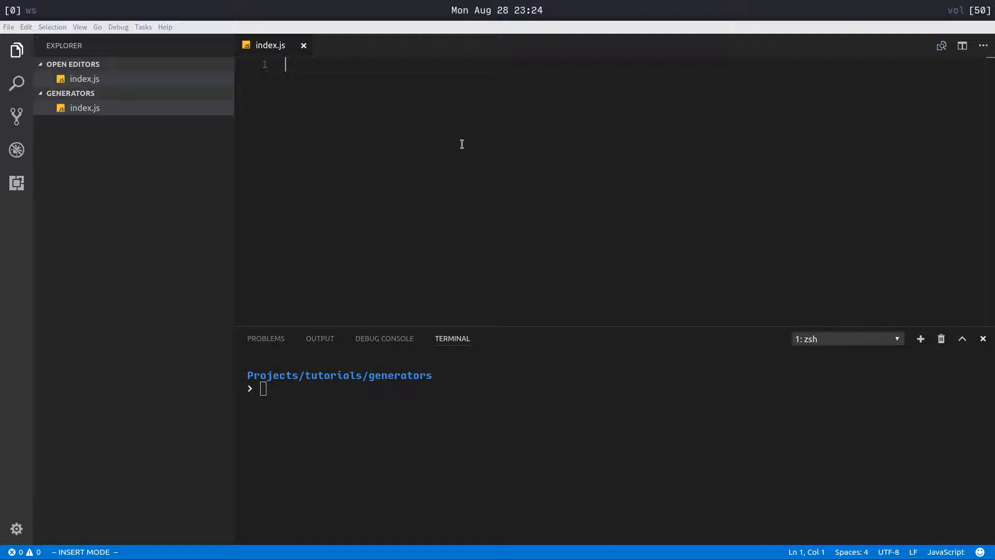
Write a function* countUp generator whose for loop logs i from 1 to 10
type("function")
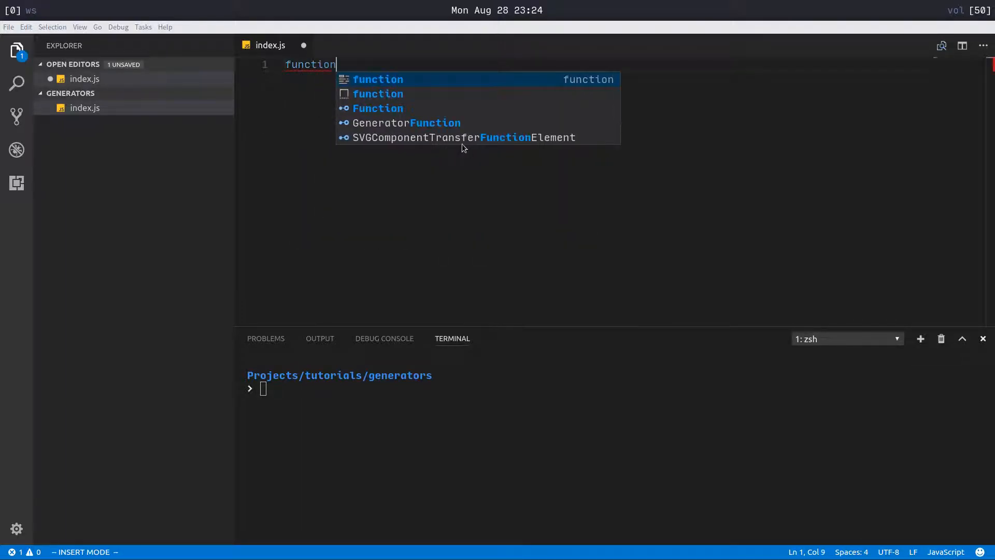
type("*")
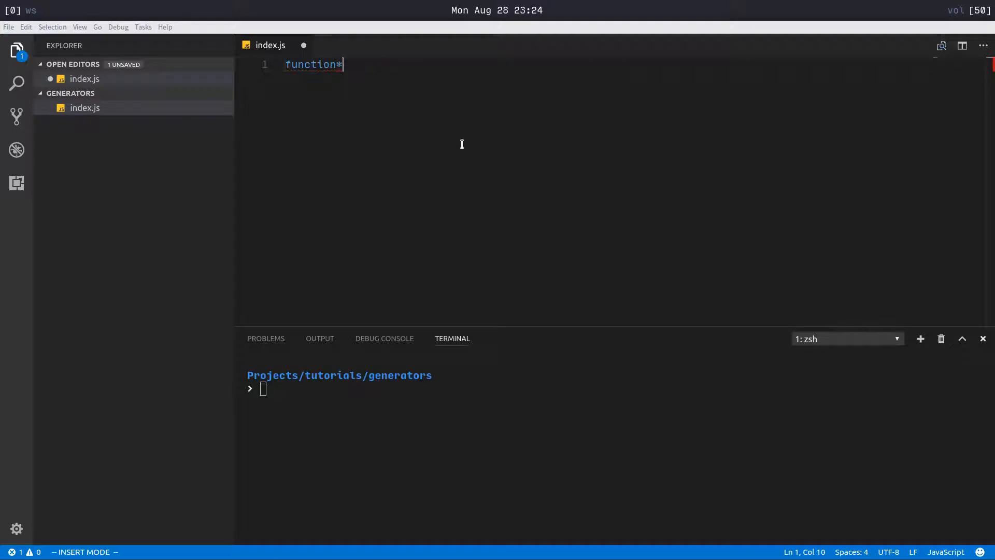
type("\" \"")
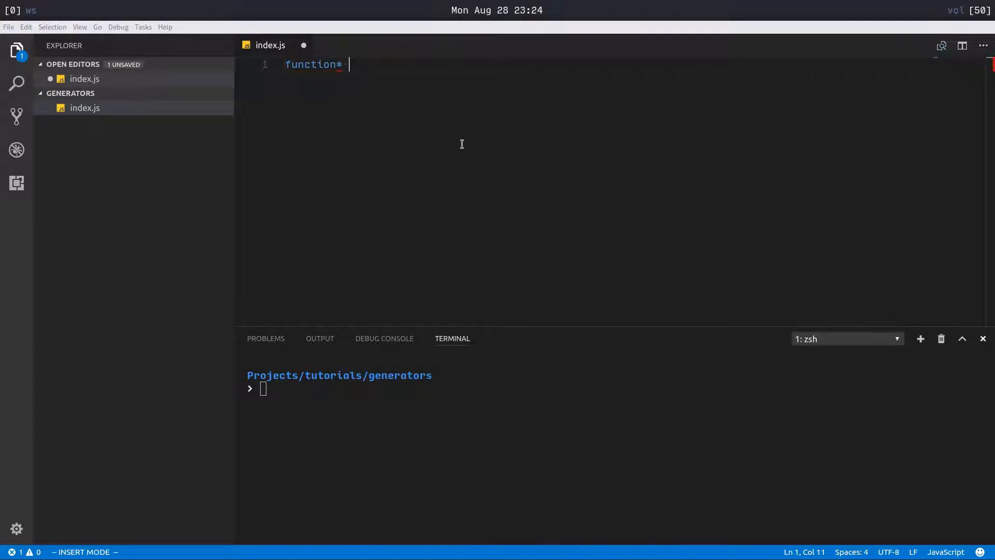
type("countUp () {")
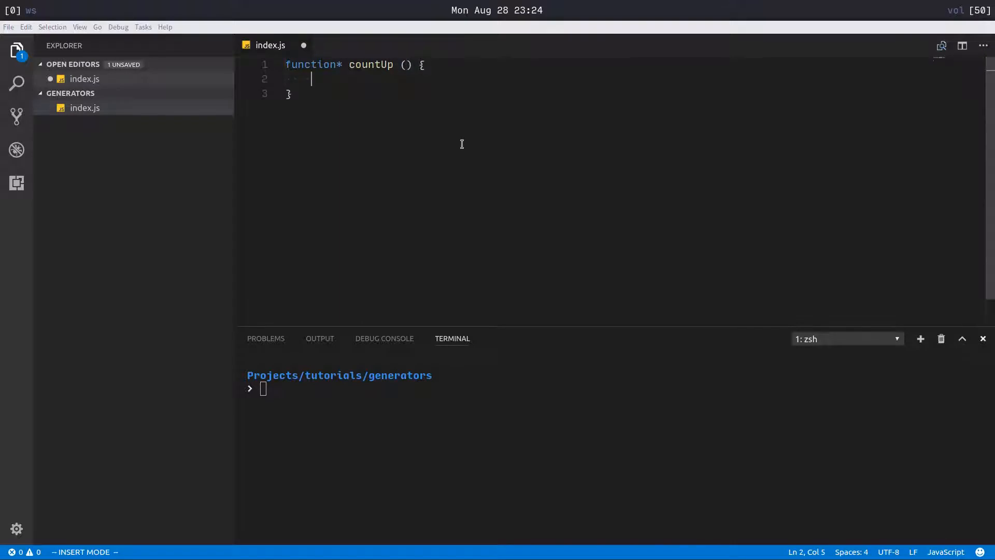
type("for (let i =")
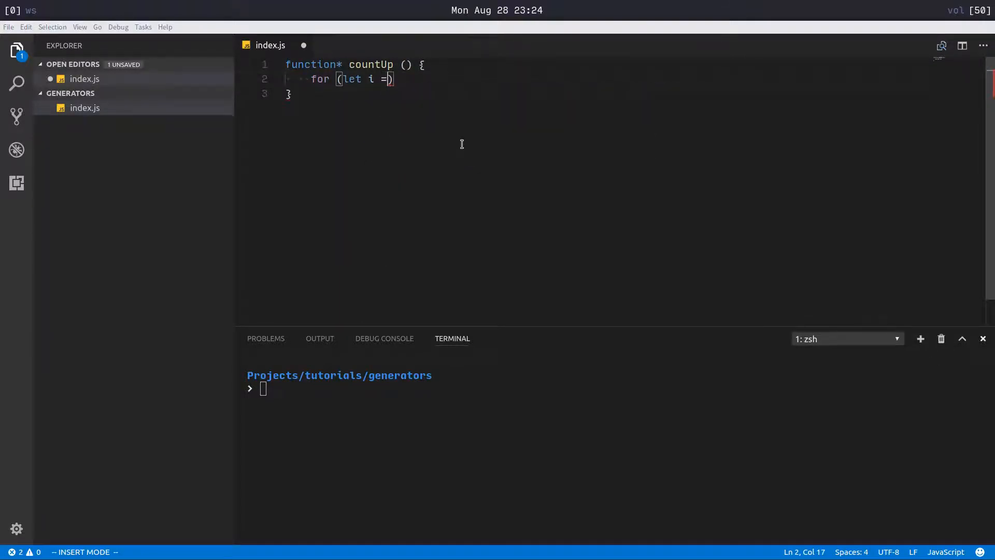
type("1; i <=")
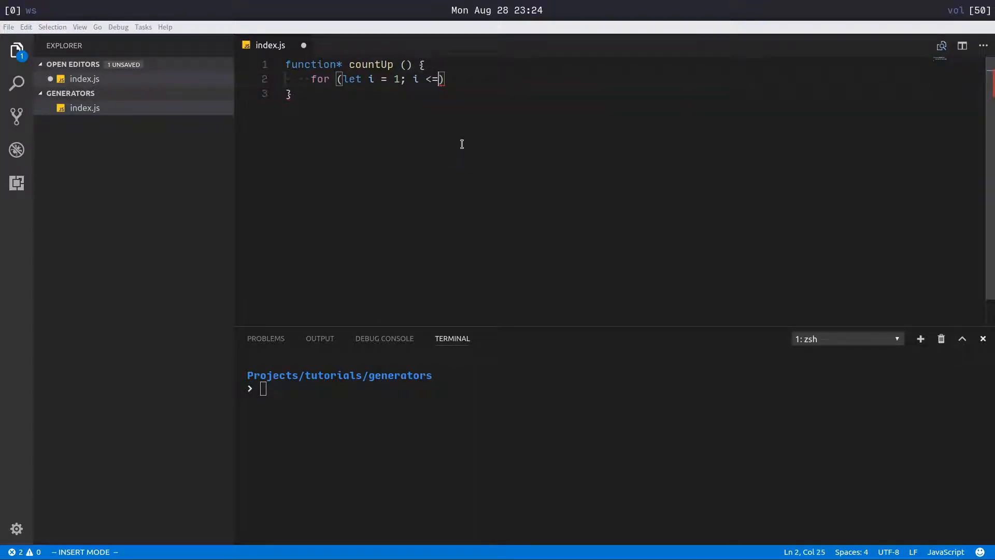
type("10; i++")
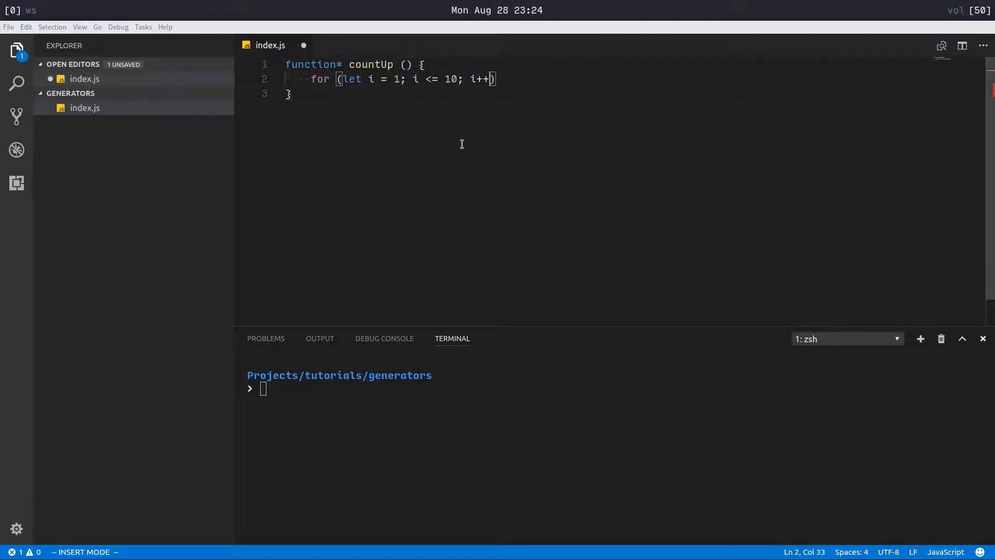
type("{")
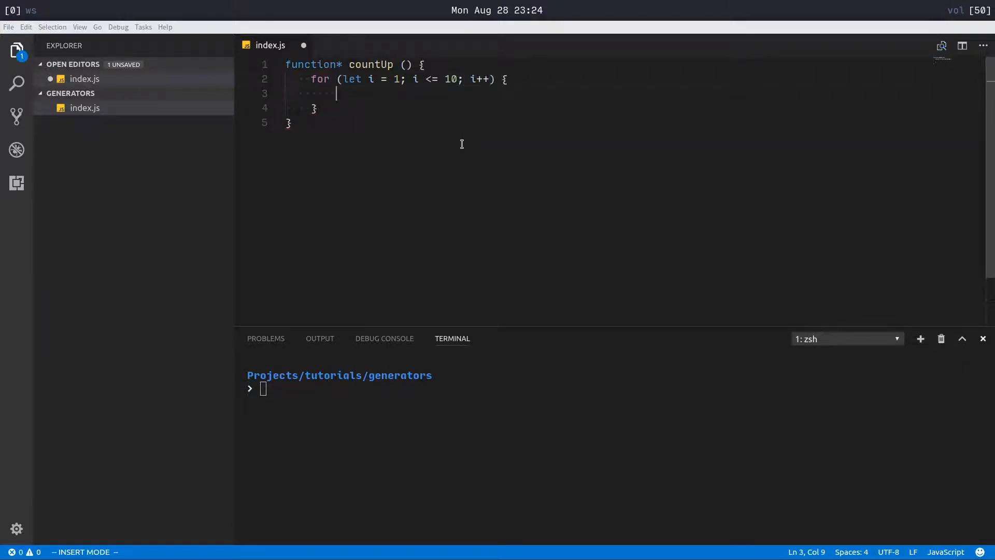
type("console.log(i);")
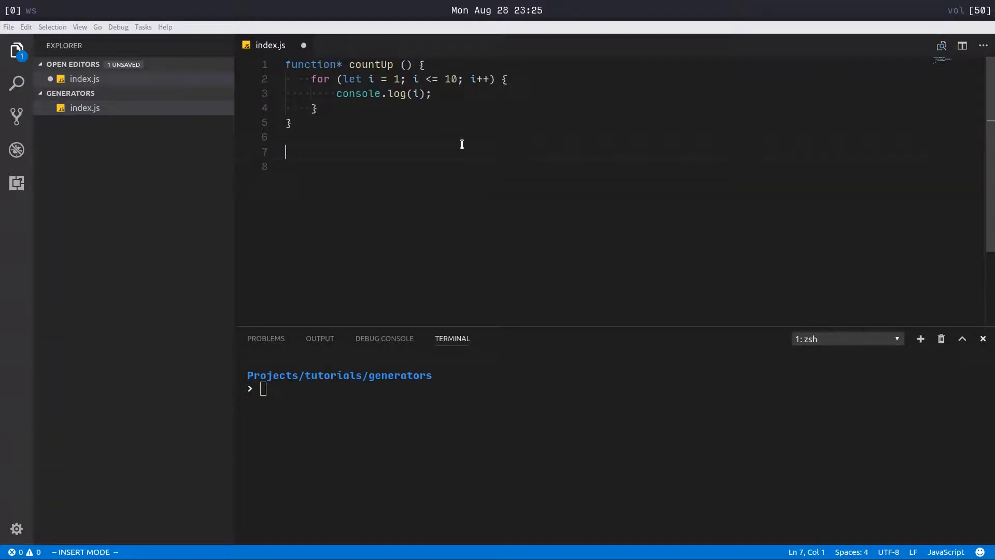
Call countUp(), save, and run node index.js in the terminal, printing nothing
type("countUp();")
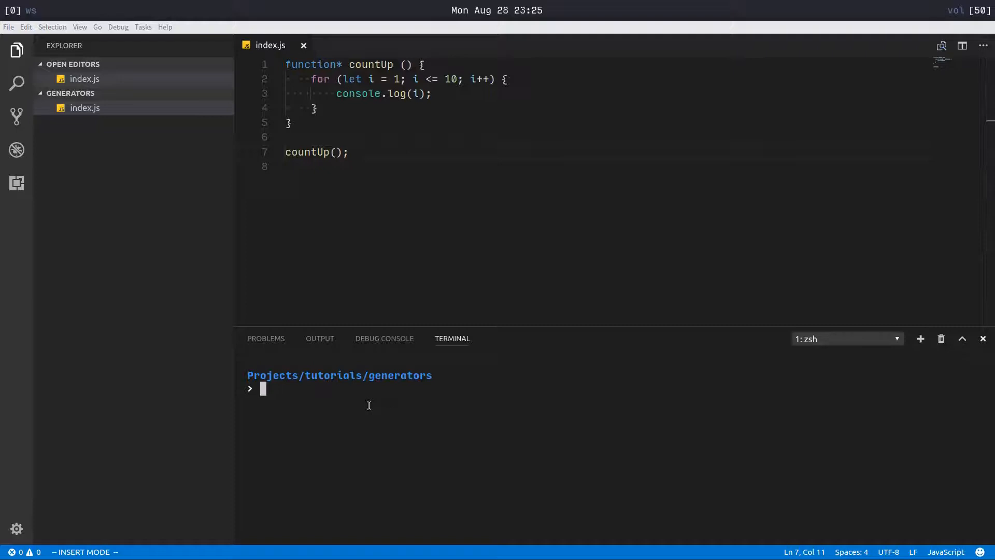
type("node index.js")
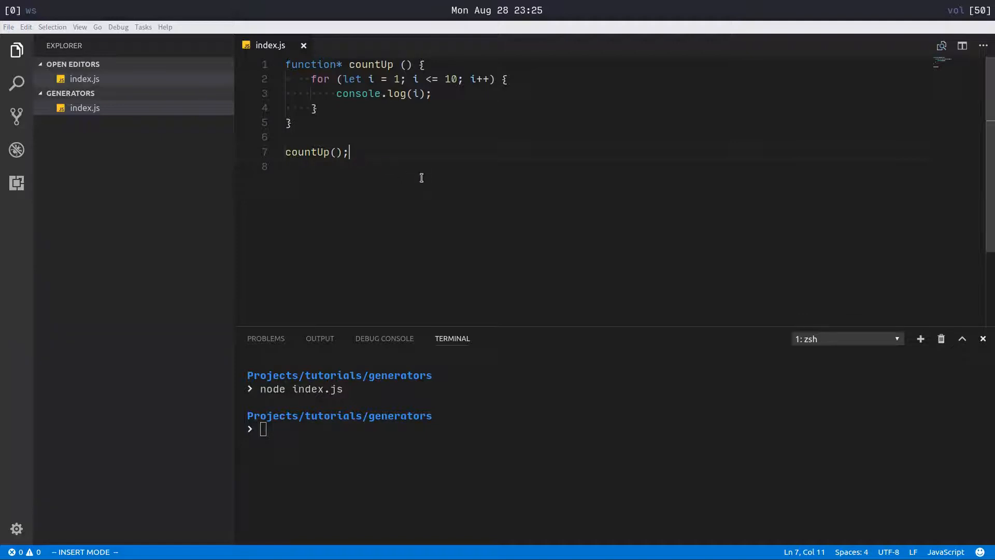
Assign countUp() to let counter and call counter.next(), so the run prints 1 through 10
key("Escape")
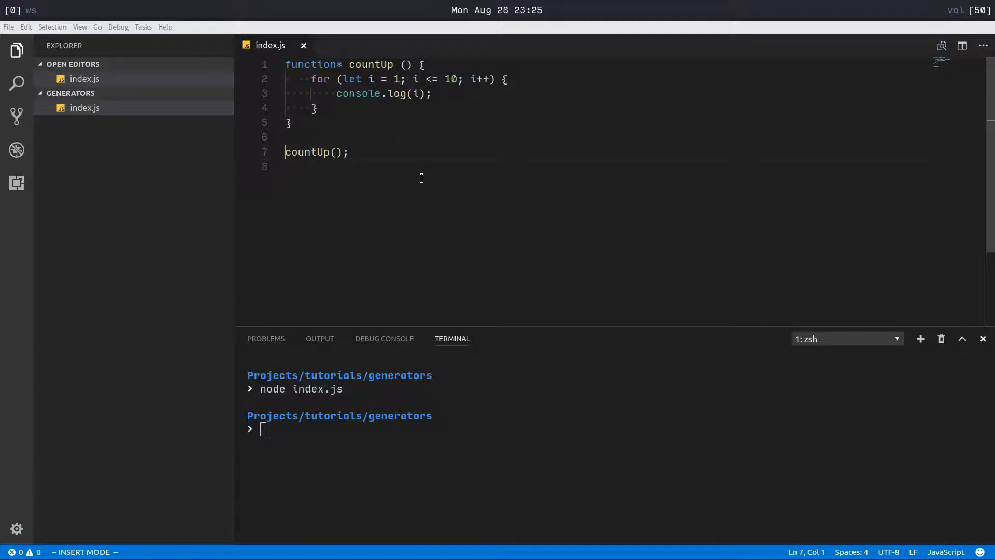
type("let counter =")
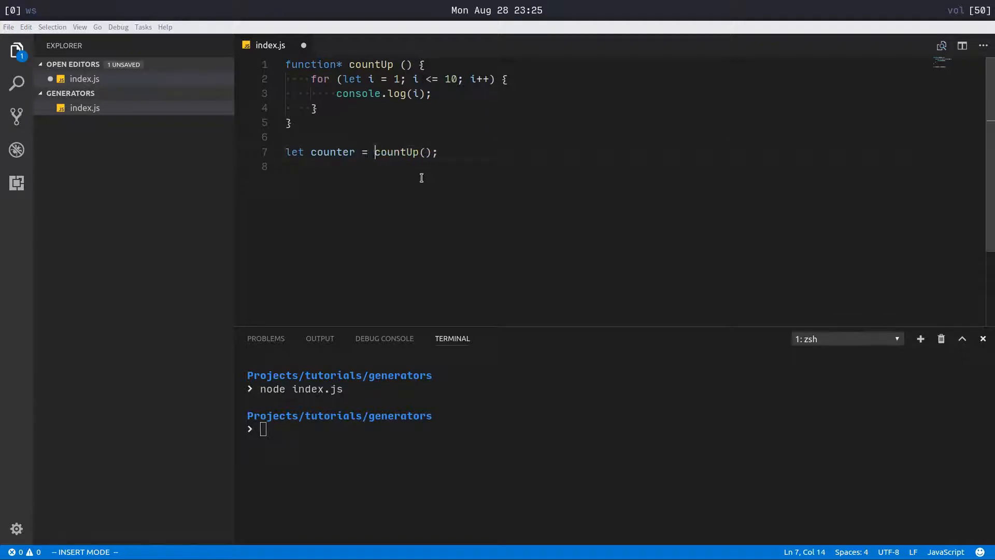
key("Enter")
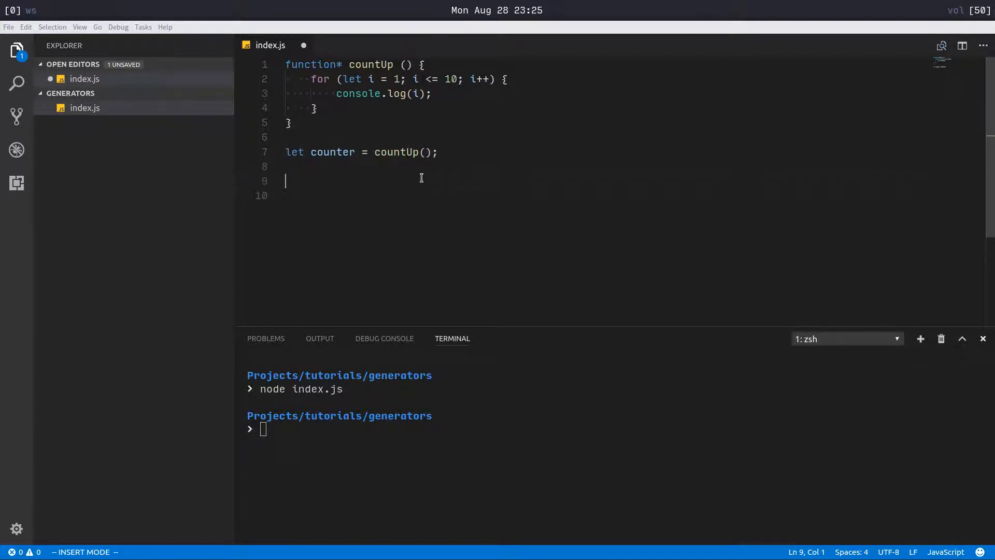
type("counter.next")
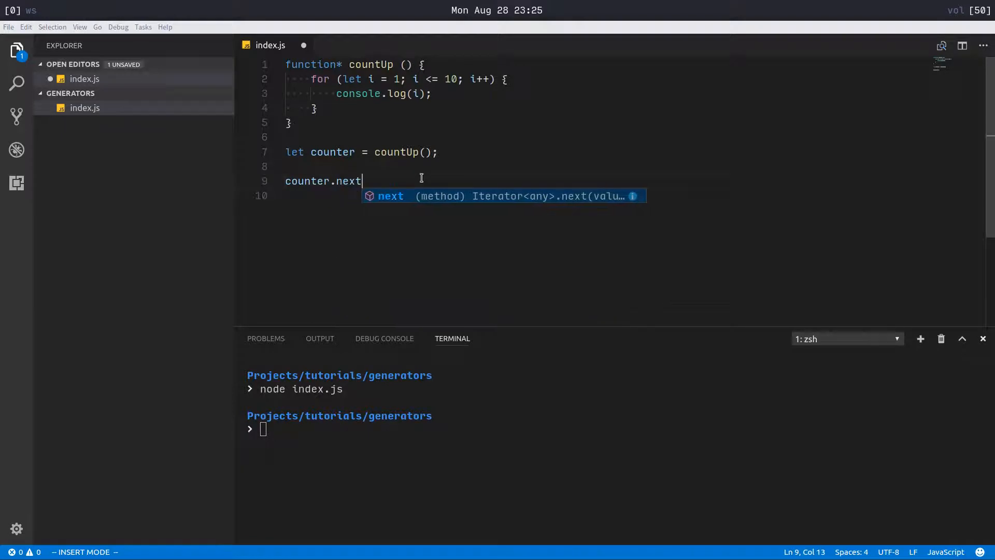
key("Escape")
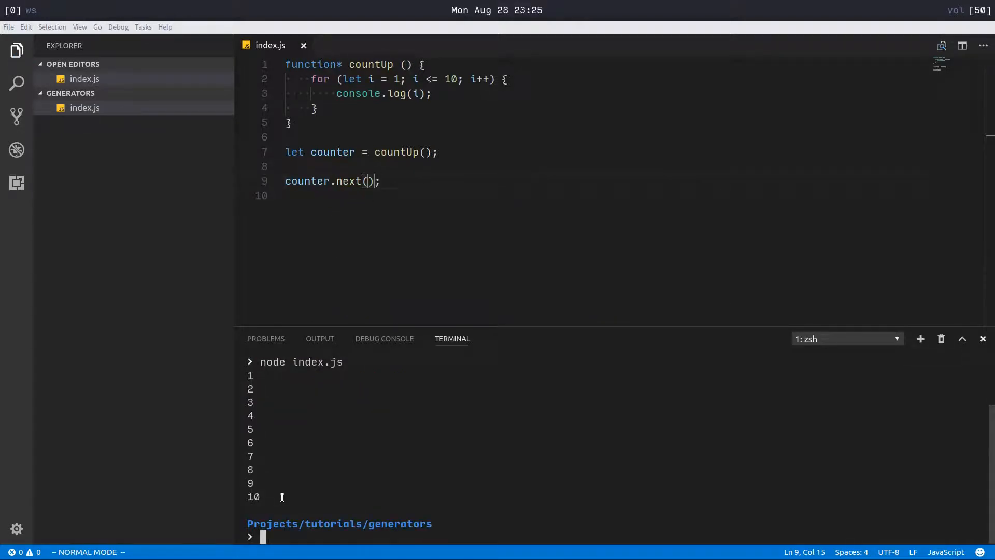
mouse_move(320, 493)
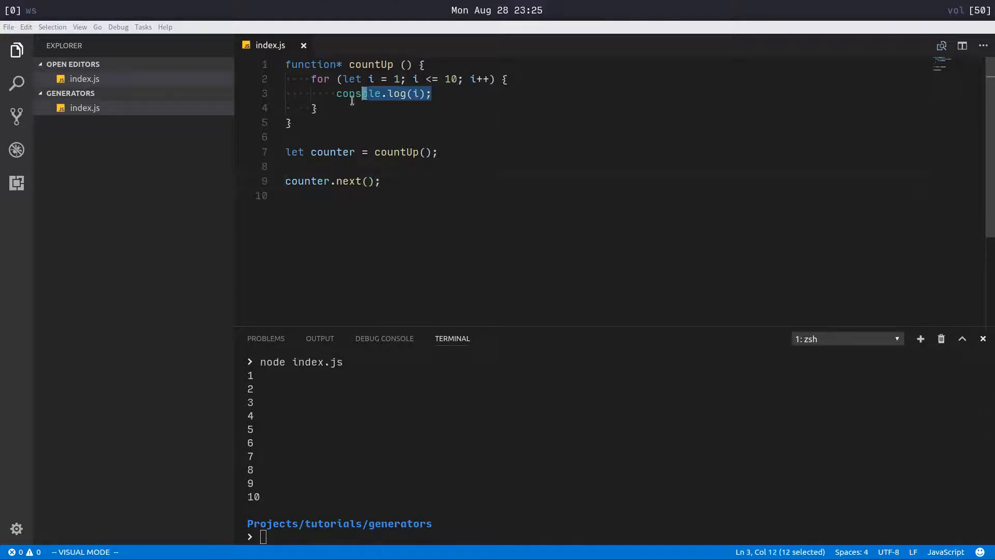
Replace the loop body with console.log(i) followed by yield i; and save
key("Escape")
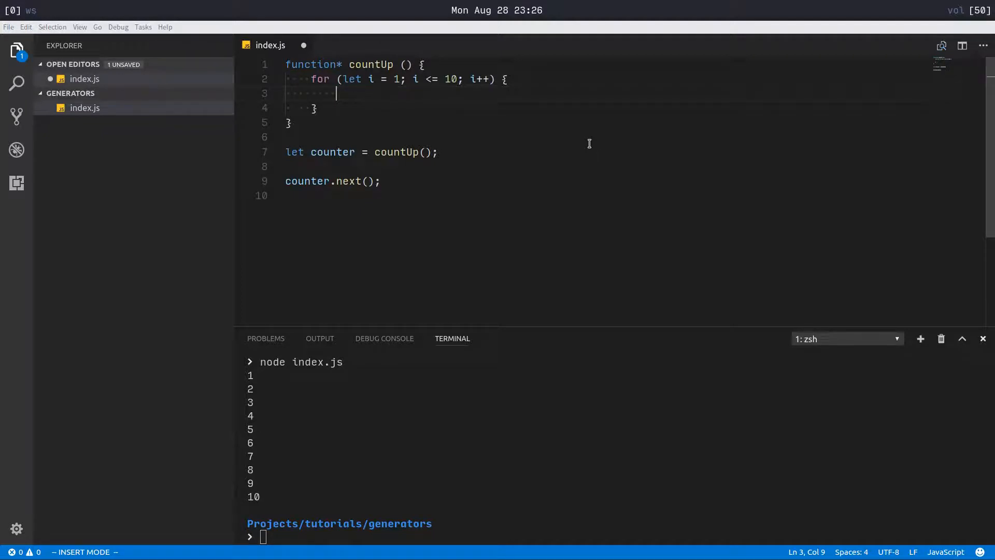
type("yield")
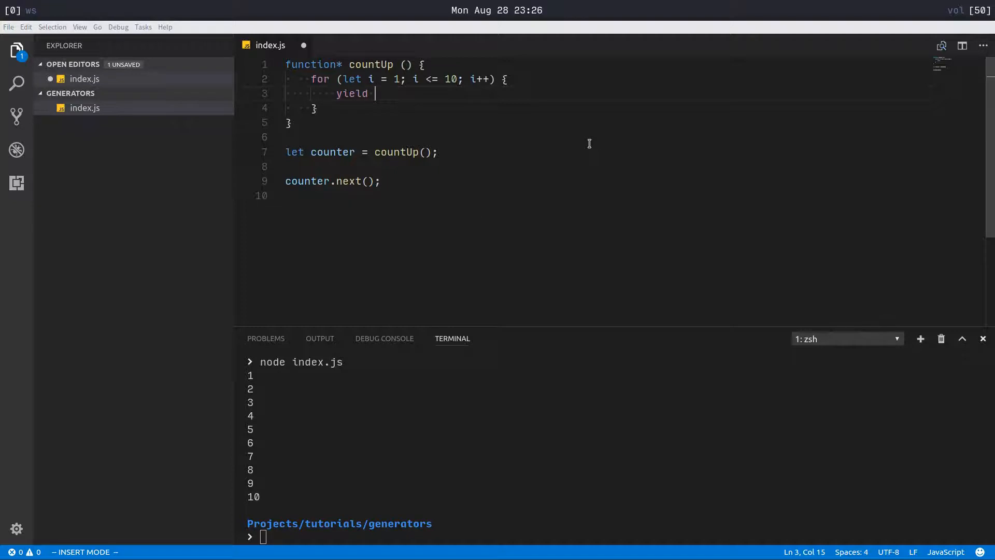
type("i;")
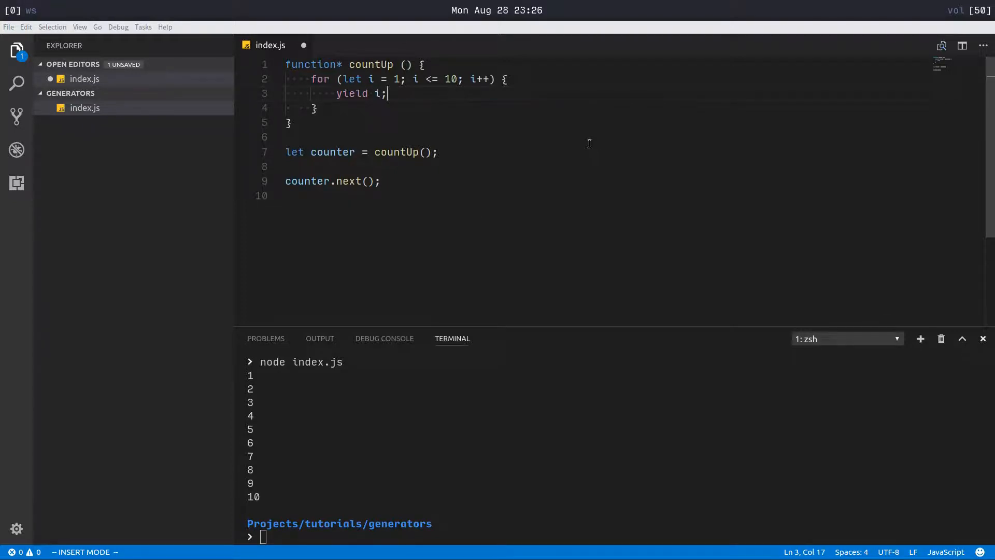
type("cons")
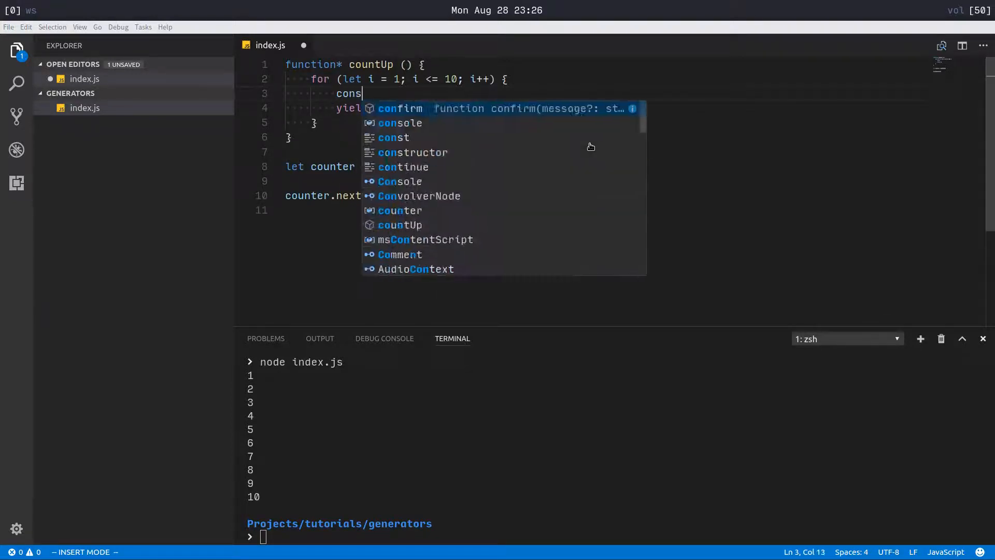
type("ole.log(i);")
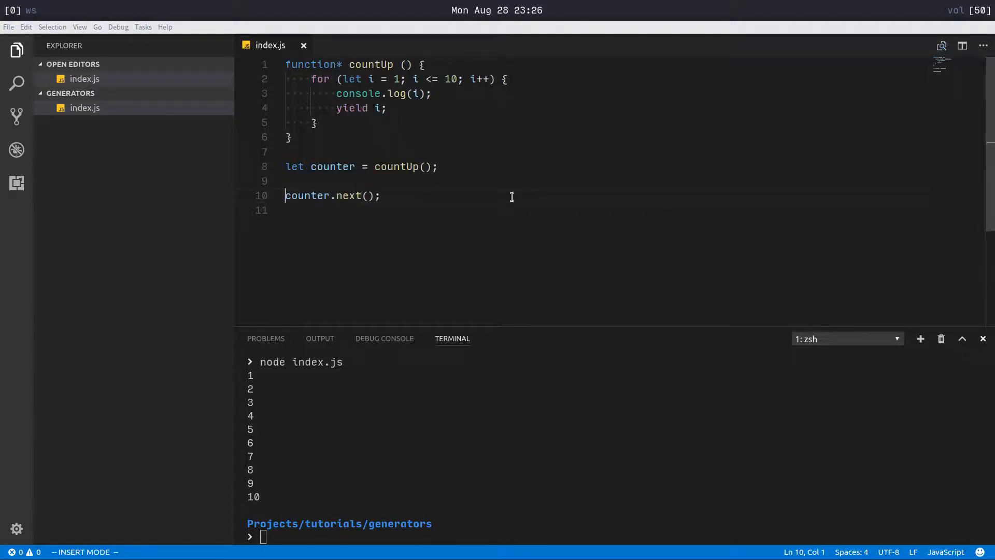
Store counter.next() in let result and label the loop log 'inside generator: '
type("let result =")
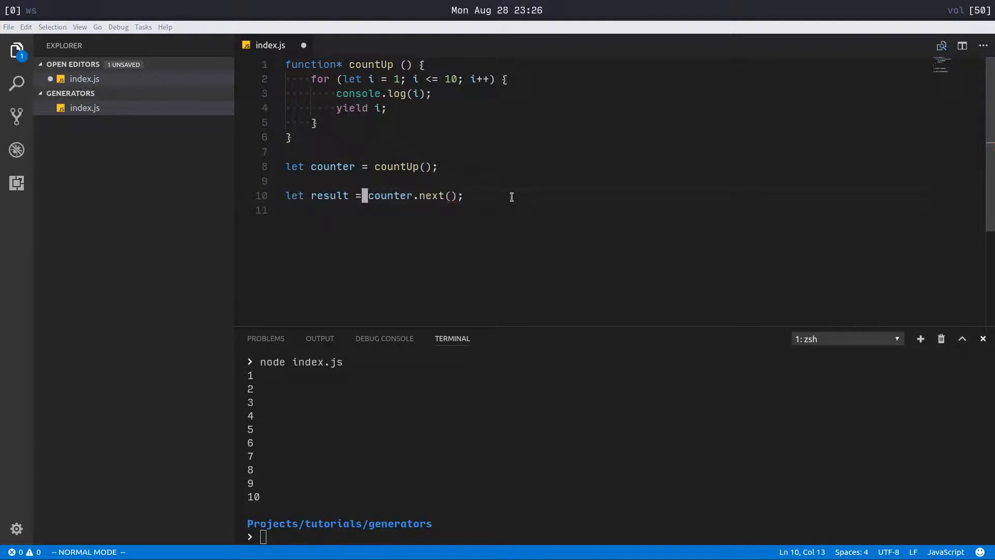
left_click(415, 93)
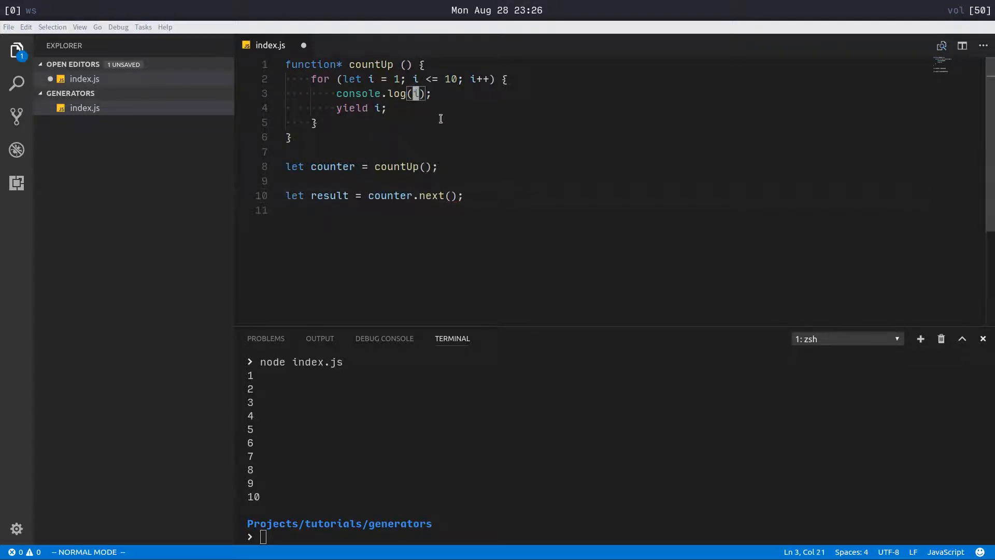
type("'")
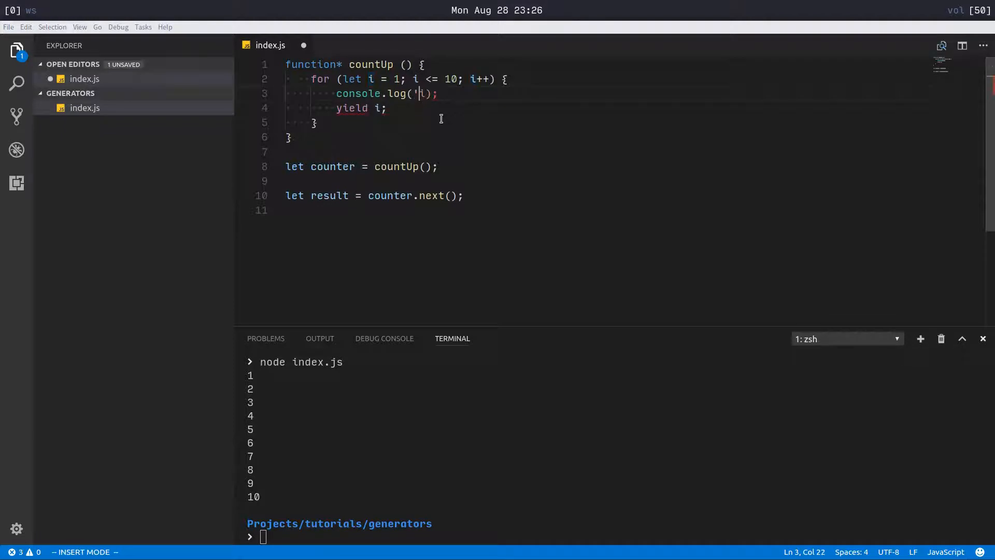
type("inside i")
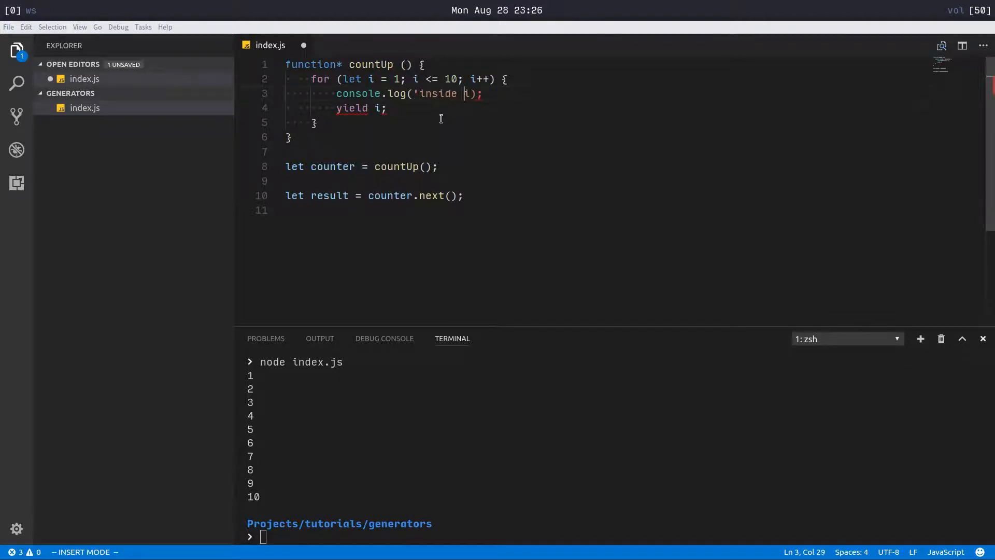
type("generator: ' +")
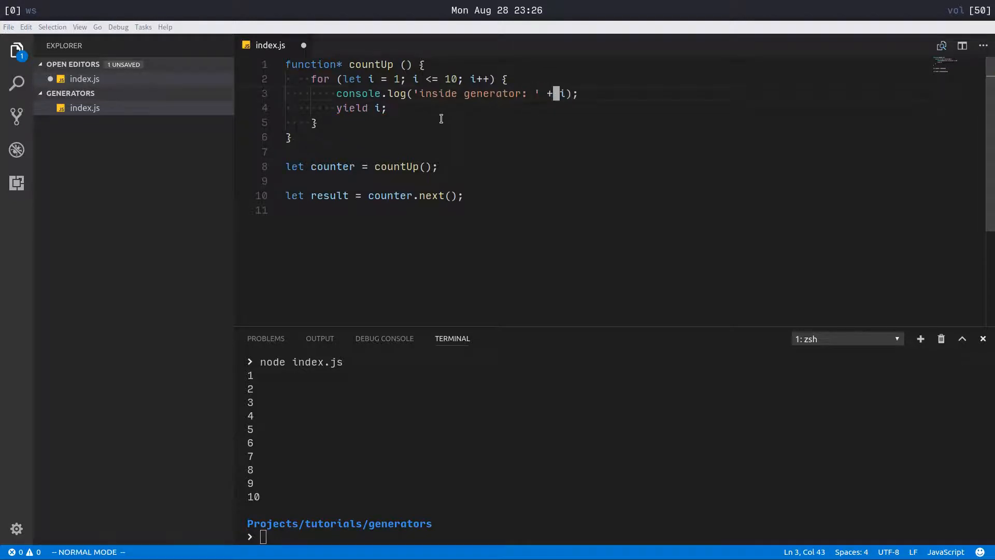
Log 'outside generator: ' + result and run node, printing inside generator: 1 and [object Object]
type("co")
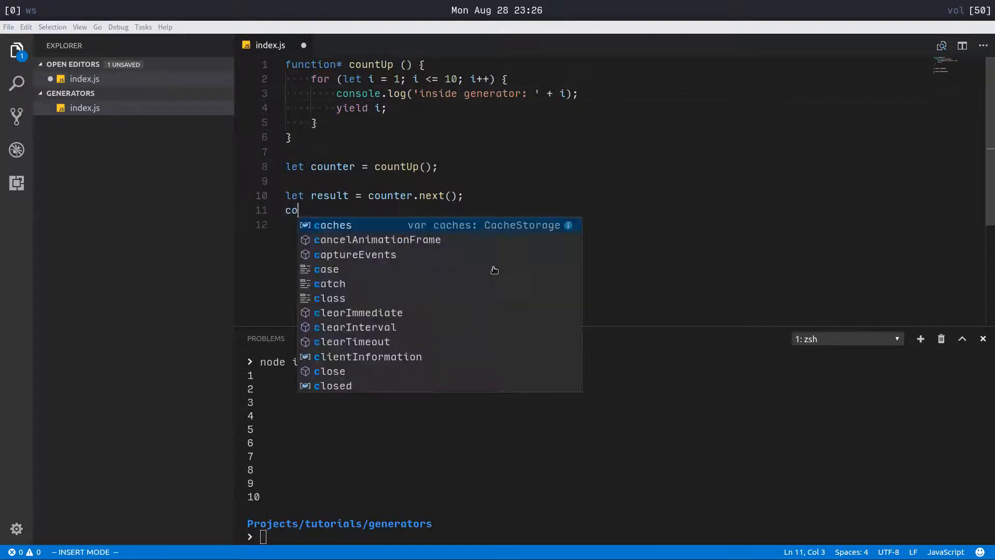
type("nsole.log('outside generator: '")
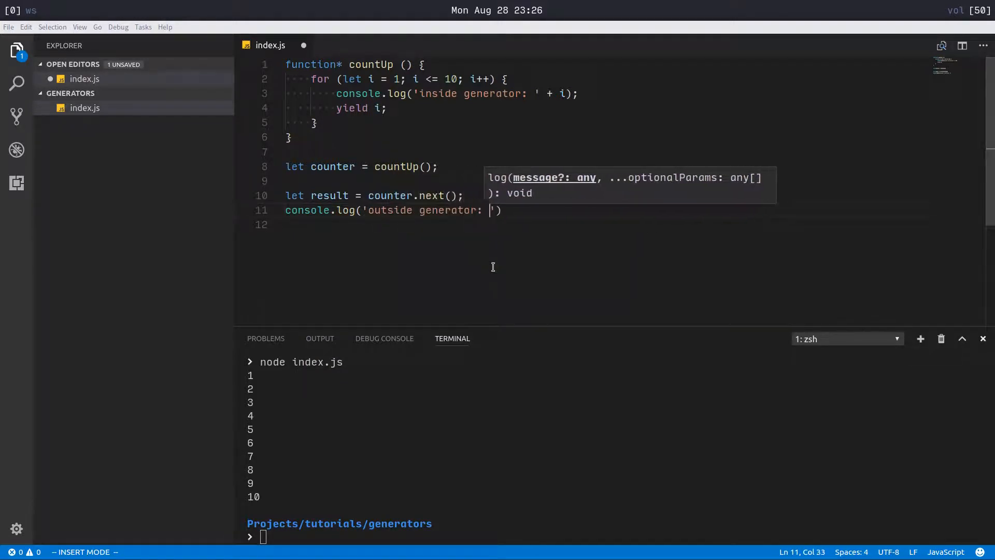
type("+ result")
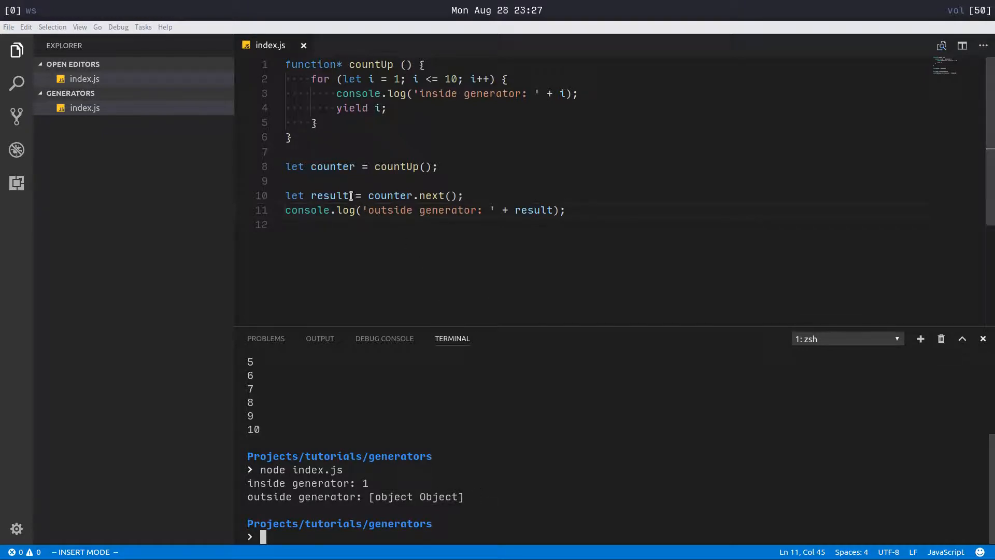
Log result alone showing { value: 1, done: false }, then result.value so the run prints 1
double_click(432, 196)
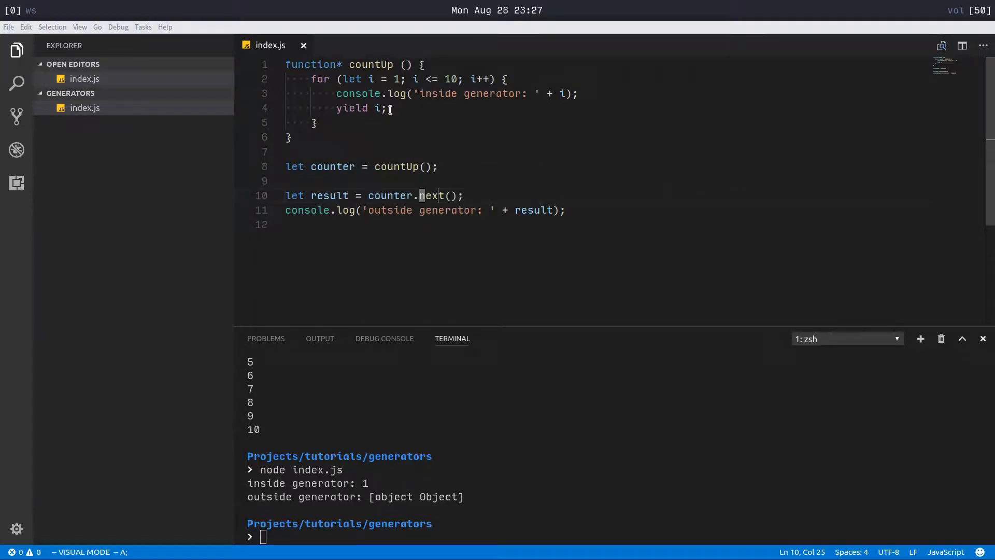
key("Escape")
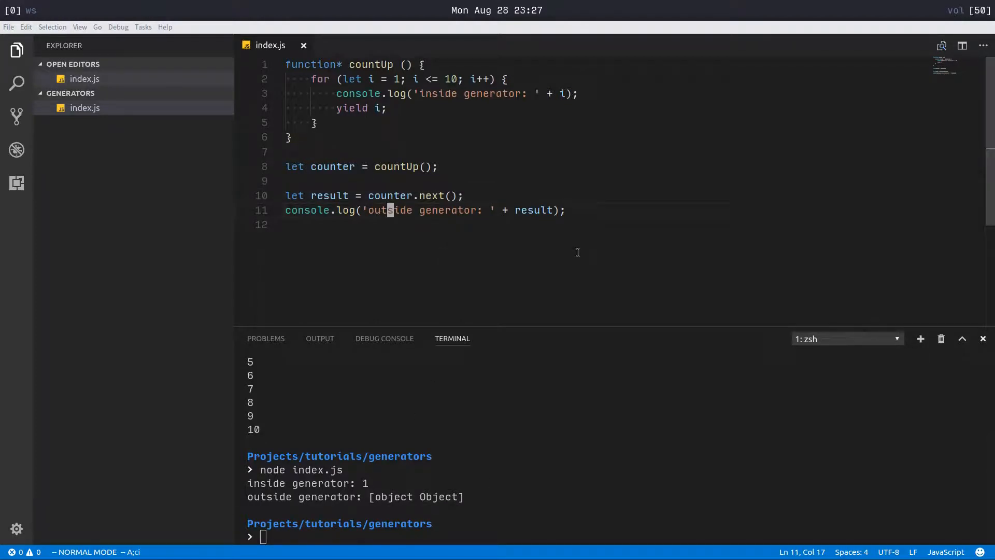
type("result);")
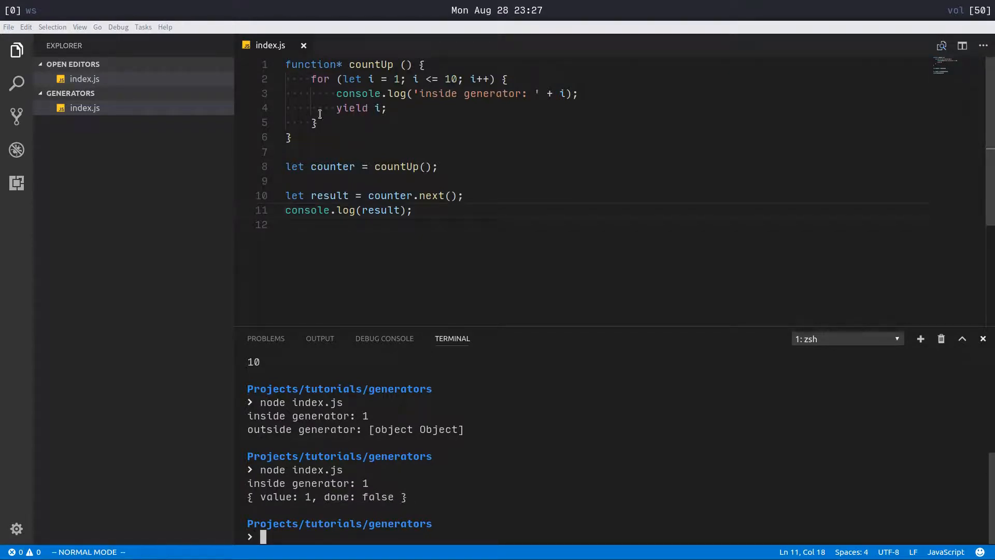
key("v")
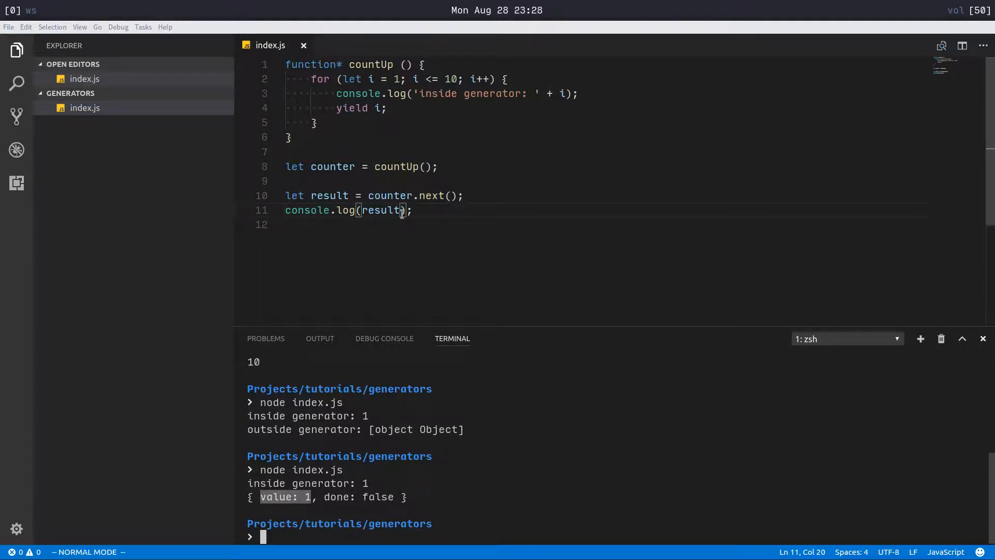
type(".value")
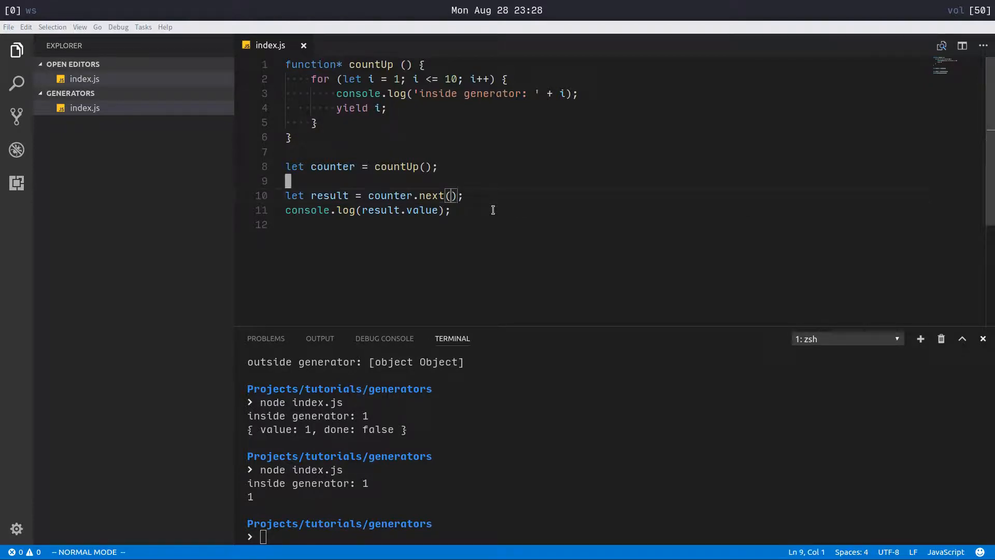
Replace the next() and log lines with for (let value of counter) logging value, printing 1–10, then delete the loop
key("dd")
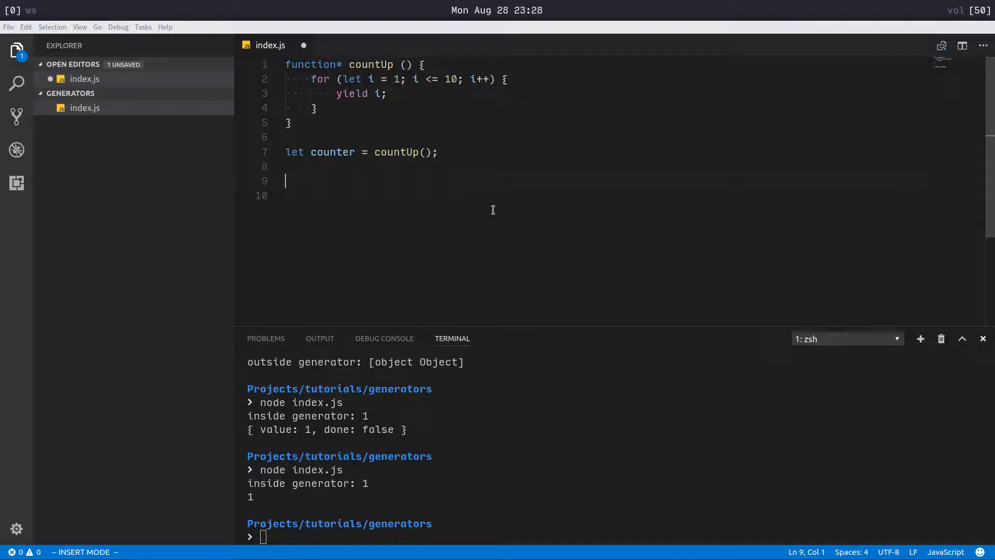
type("fo")
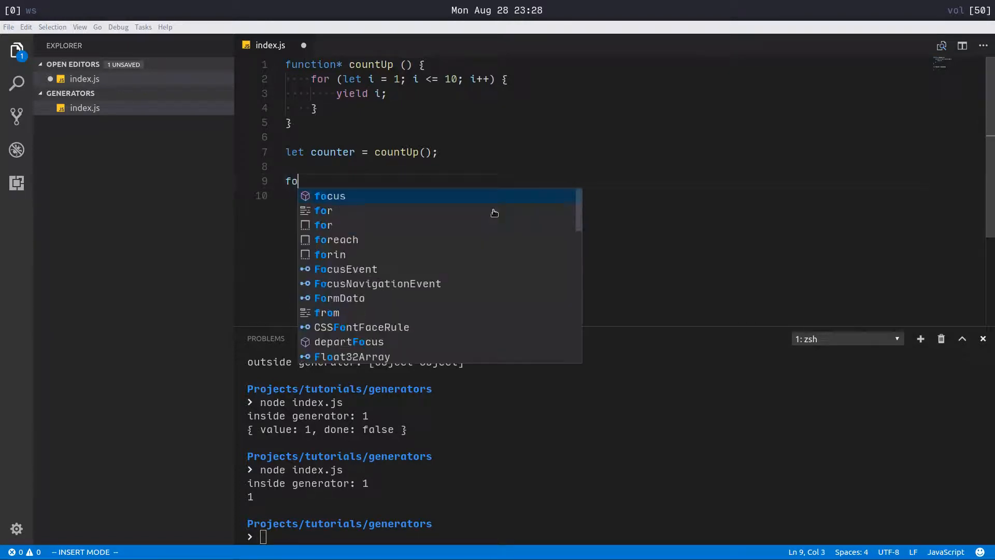
type("r (l")
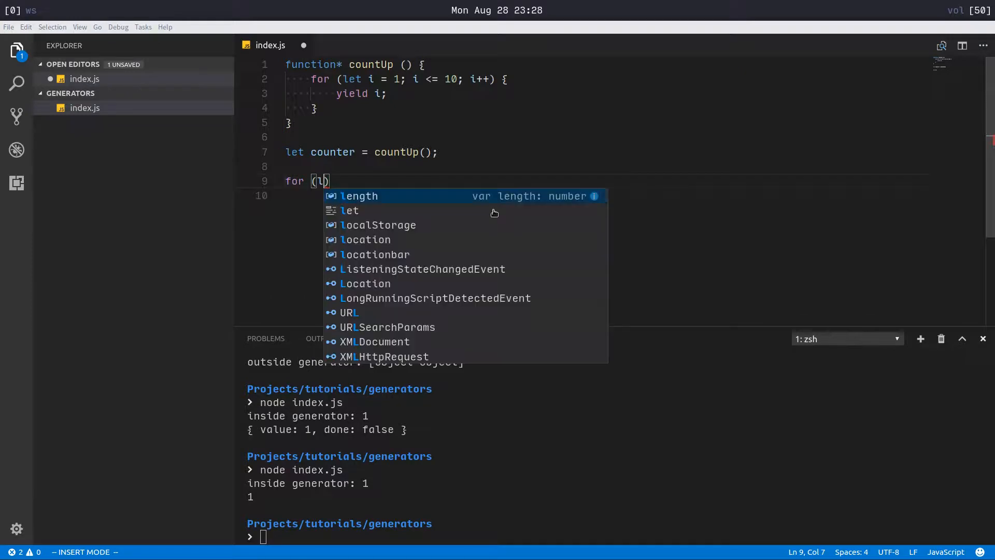
type("let value of counter")
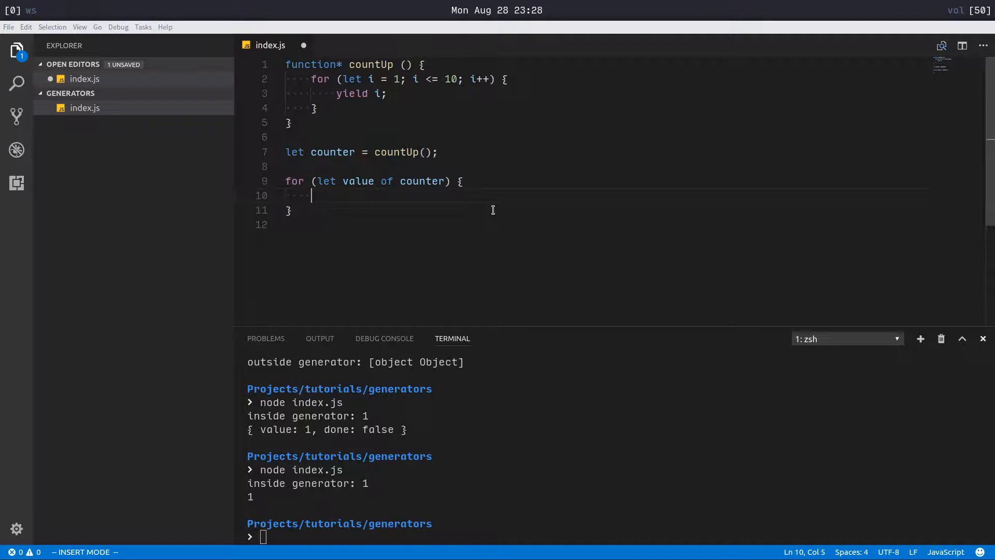
type("console.log(")
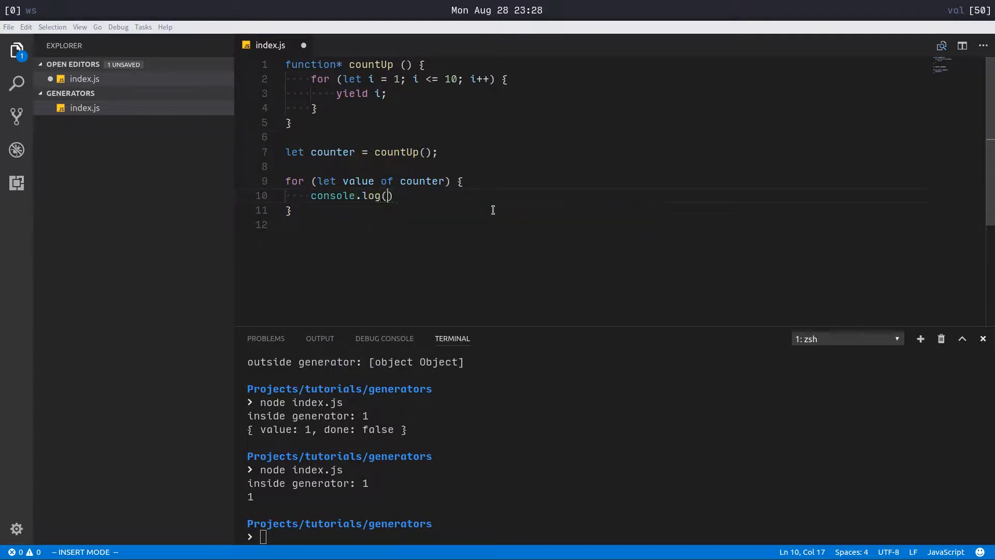
type("value);")
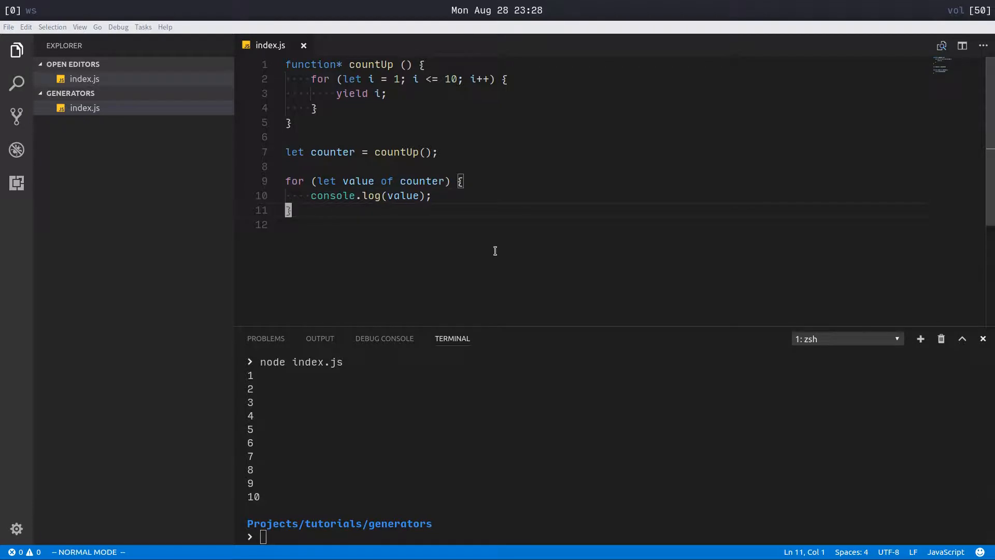
key("V")
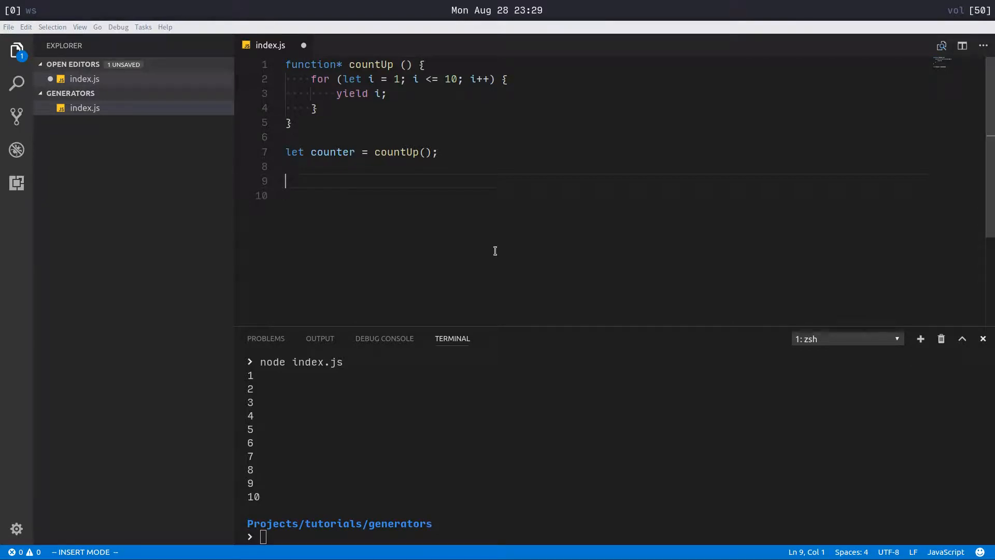
Declare let result and a while (result = counter.next(), !result.done) loop with an empty body
type("let result;")
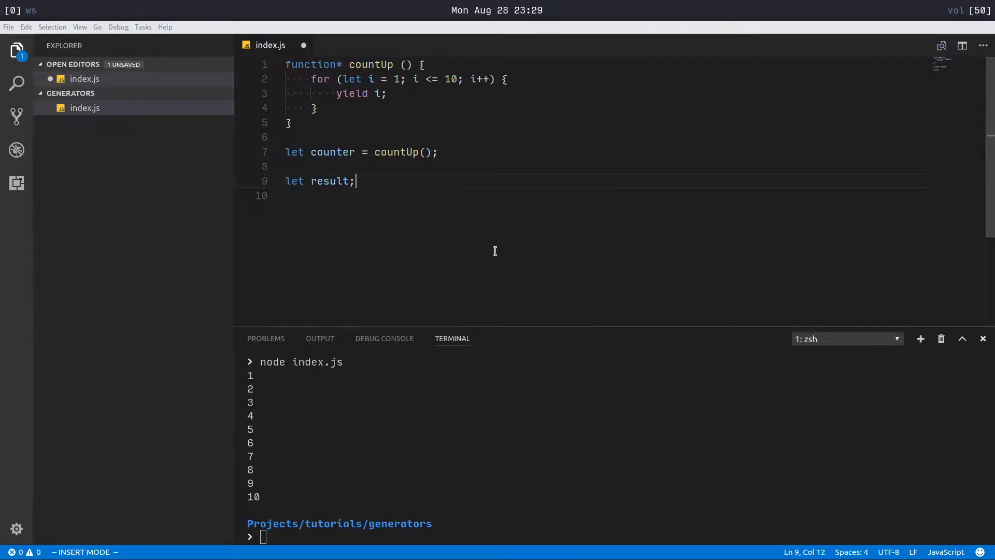
type("while")
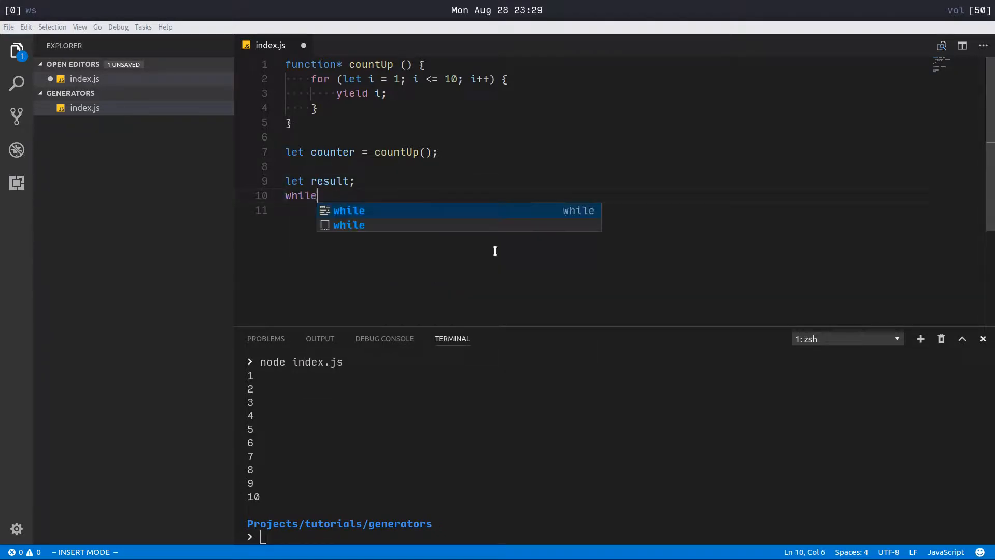
type("(result = counter.next")
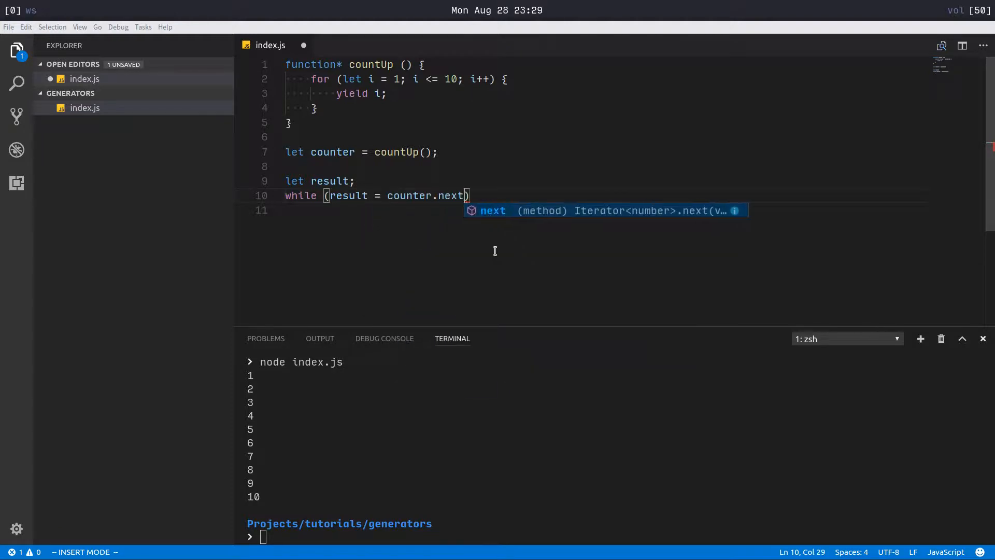
type("(),")
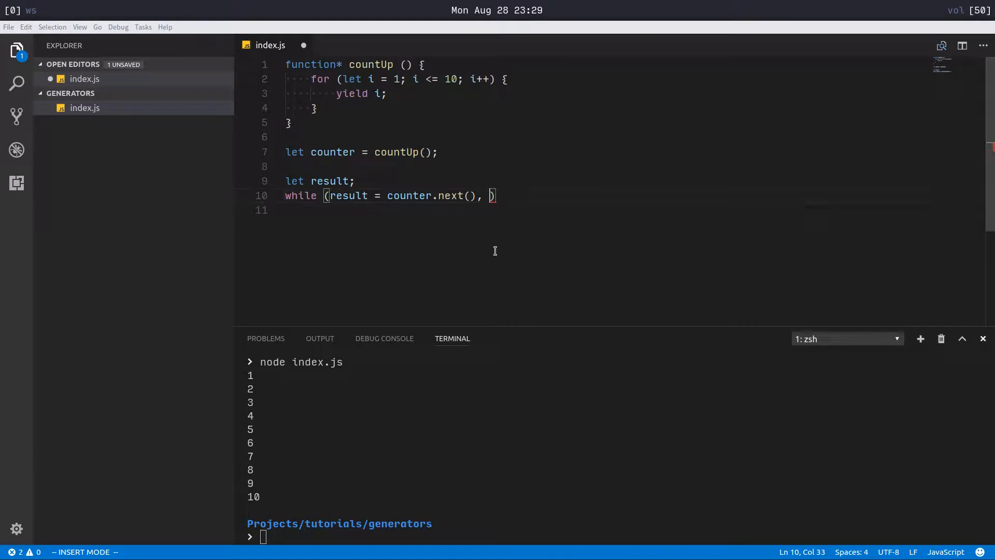
type("!result.done")
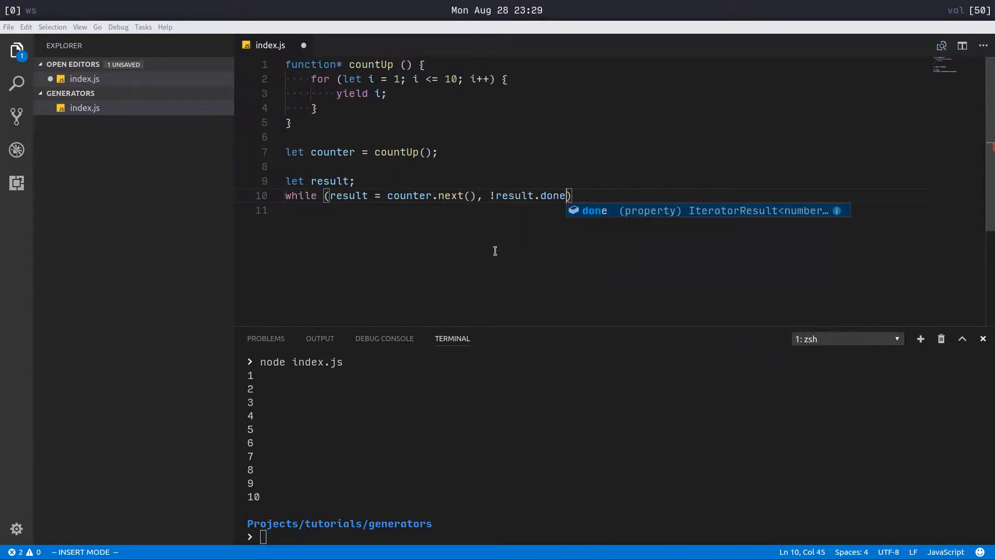
type("{")
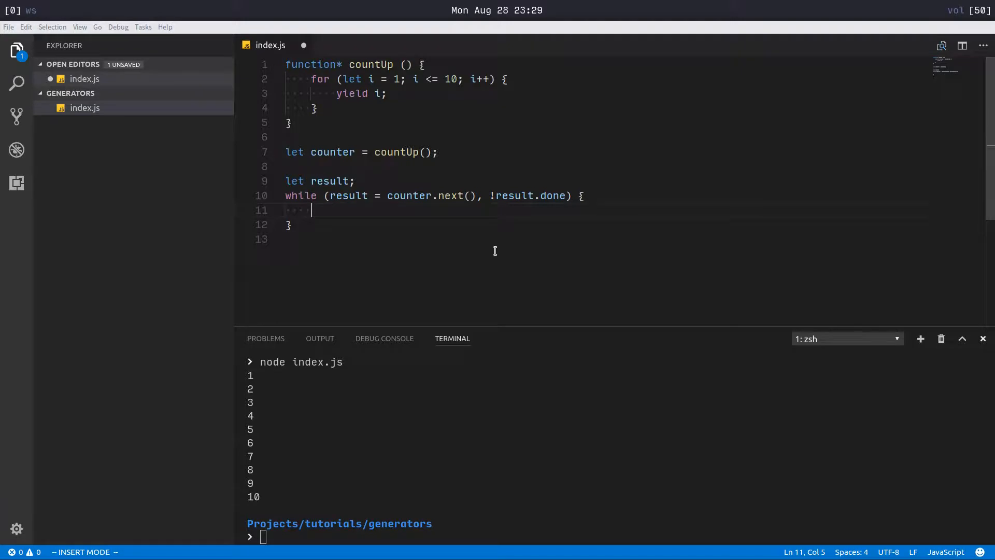
left_click(471, 196)
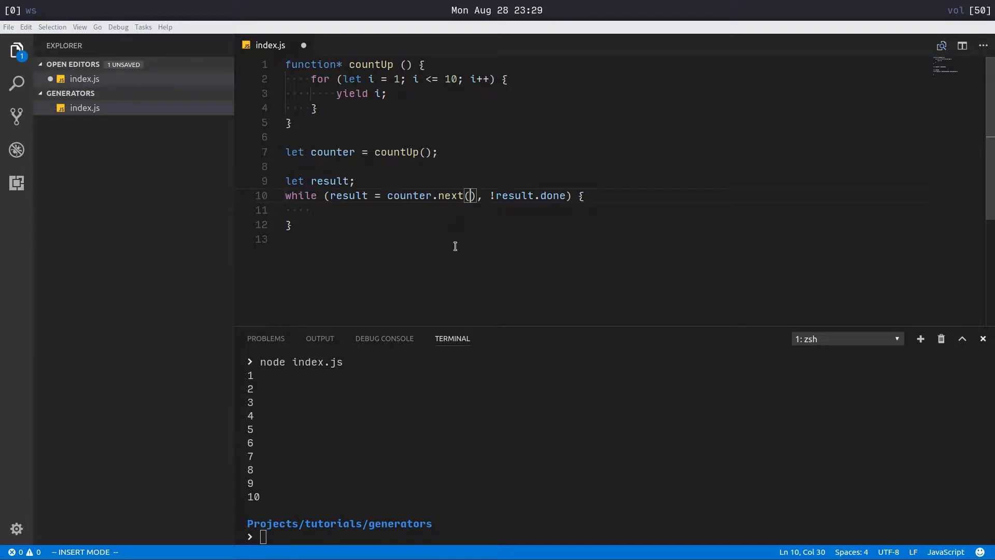
mouse_move(484, 222)
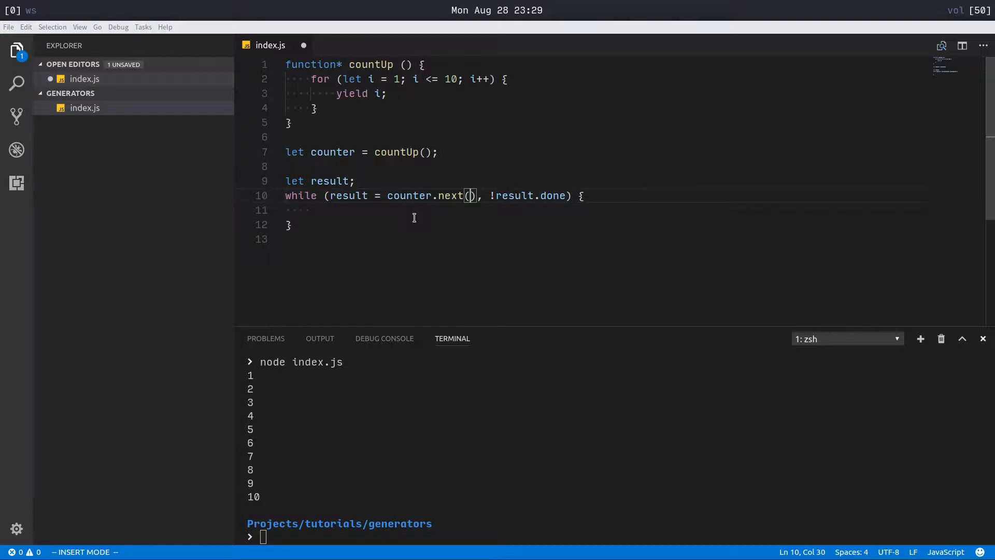
Pass 2 to counter.next() and capture yield's return value in let skip inside countUp
type("1")
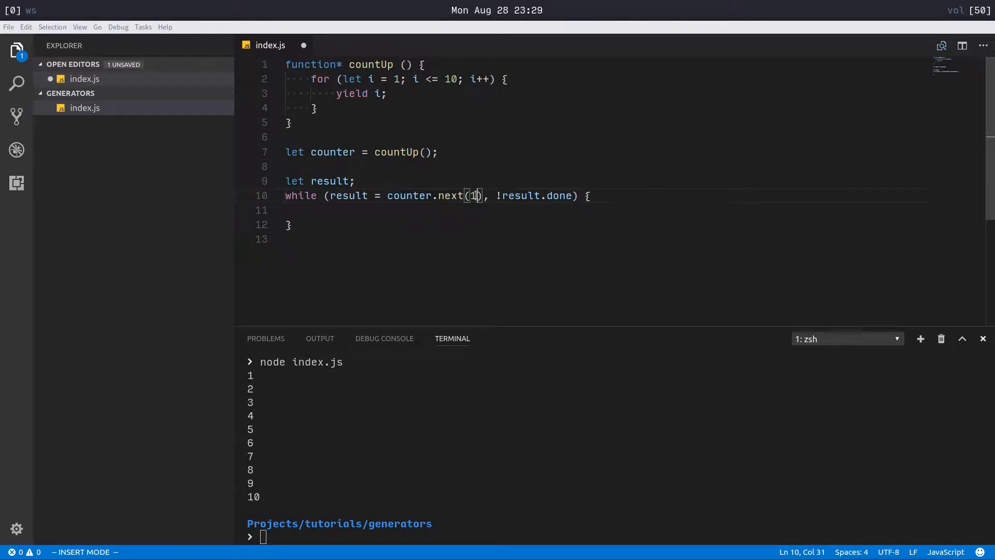
type("2")
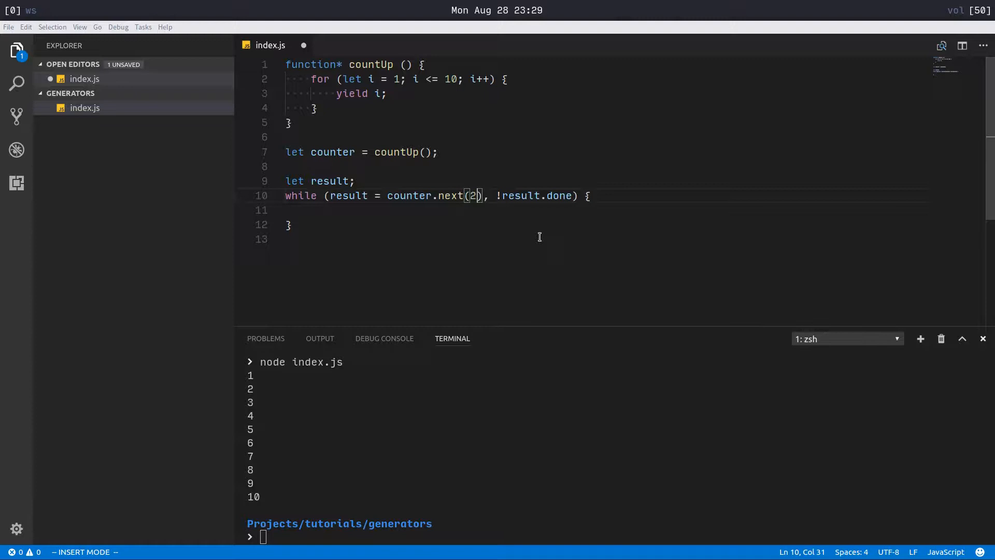
type("1")
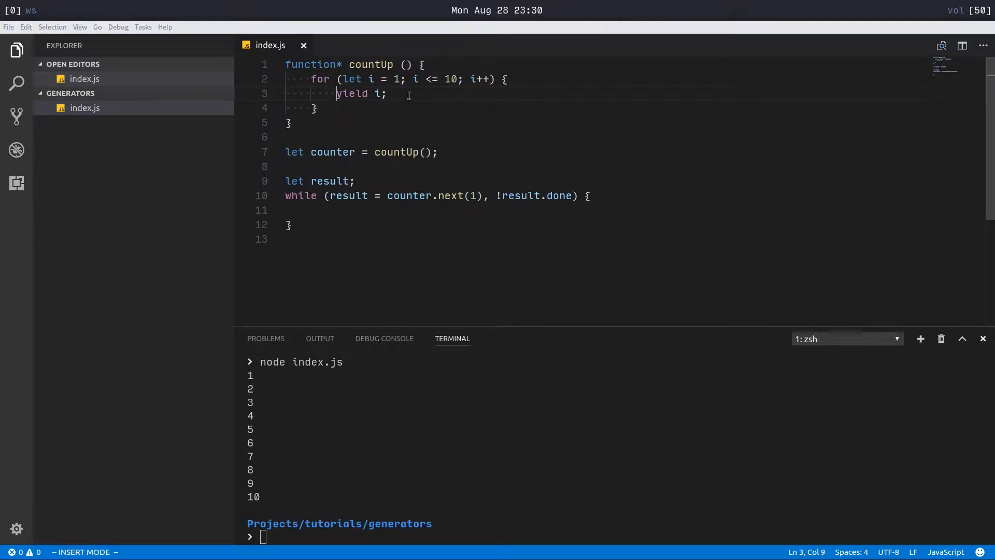
type("let")
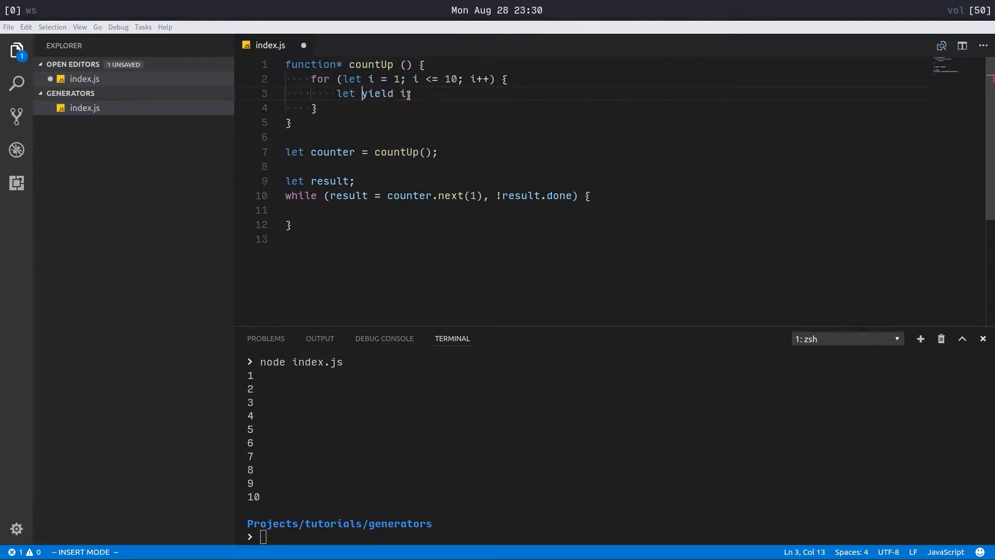
type("skip =")
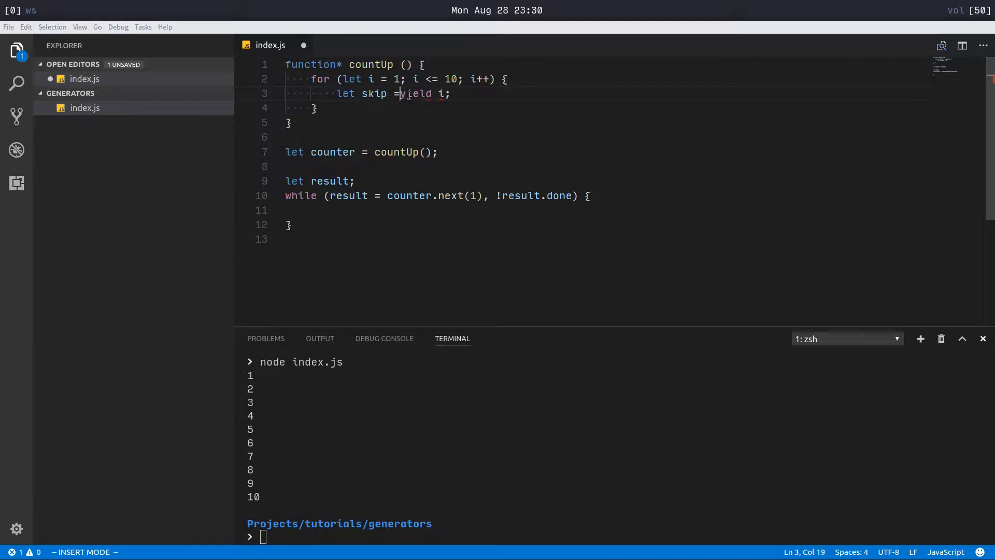
key("Escape")
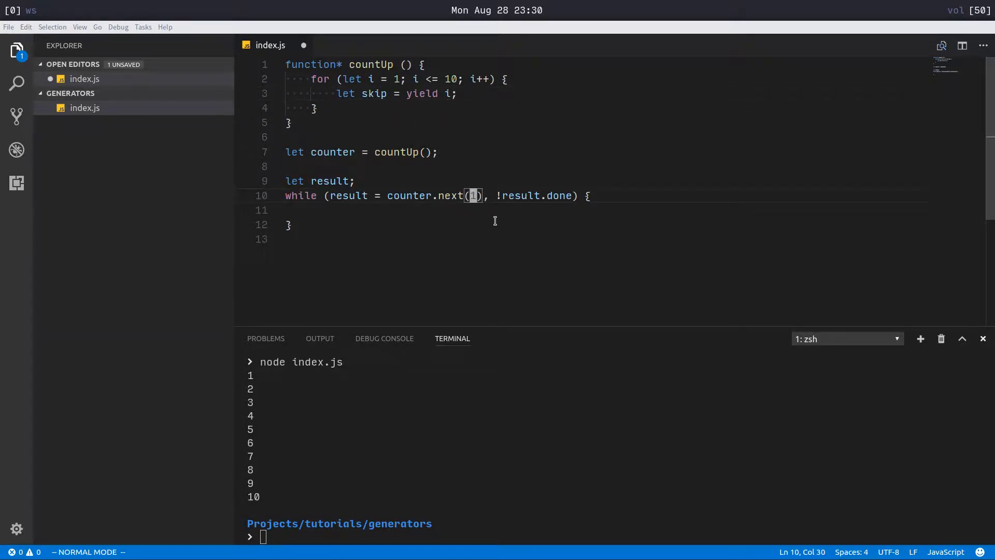
type("2")
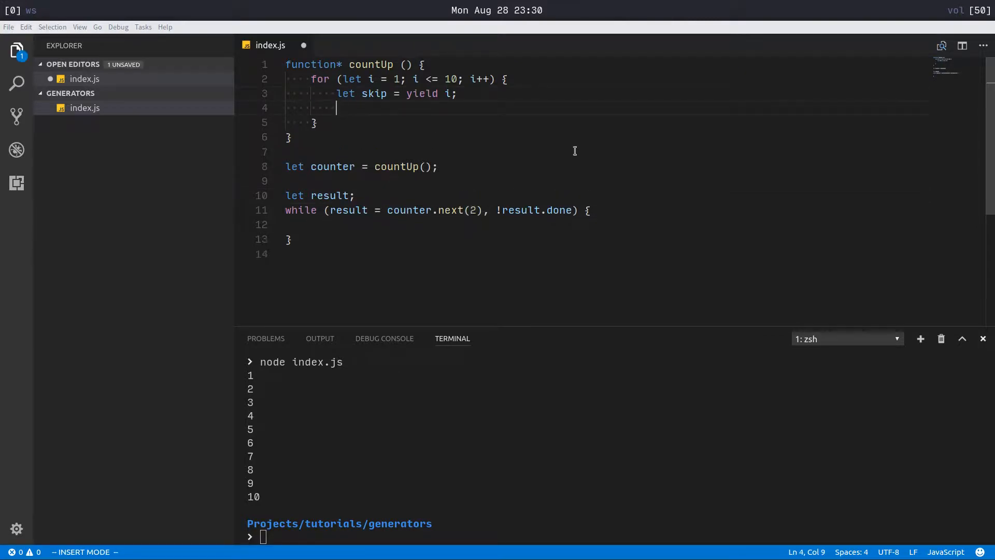
Advance the loop with i += skip and log result.value in the while body, running to print 1, 4, 7, 10
type("i += s")
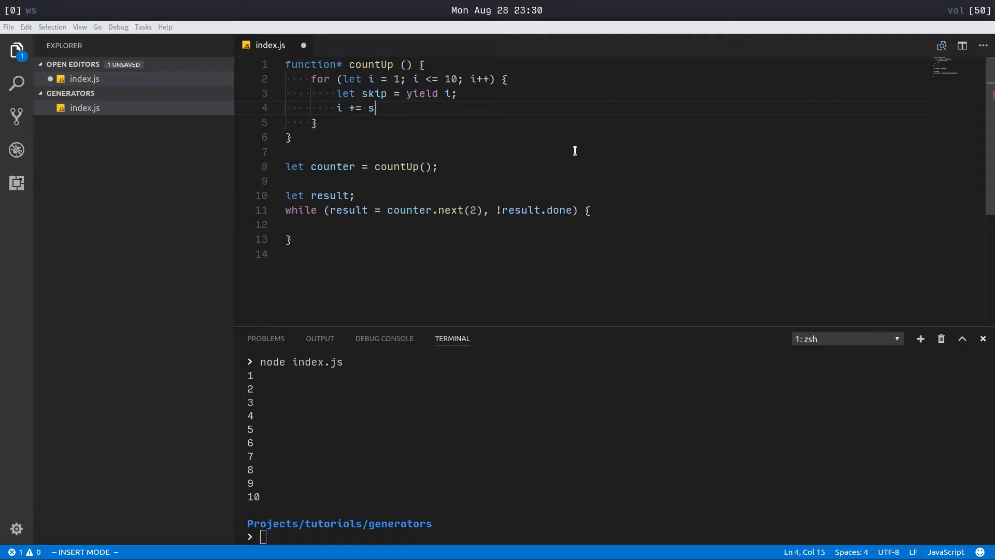
type("kip;")
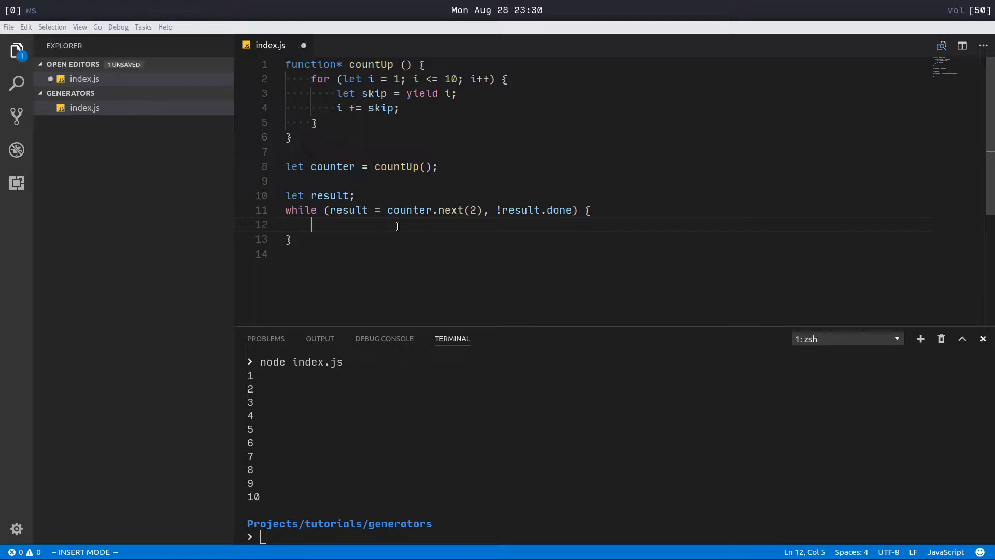
type("console.log")
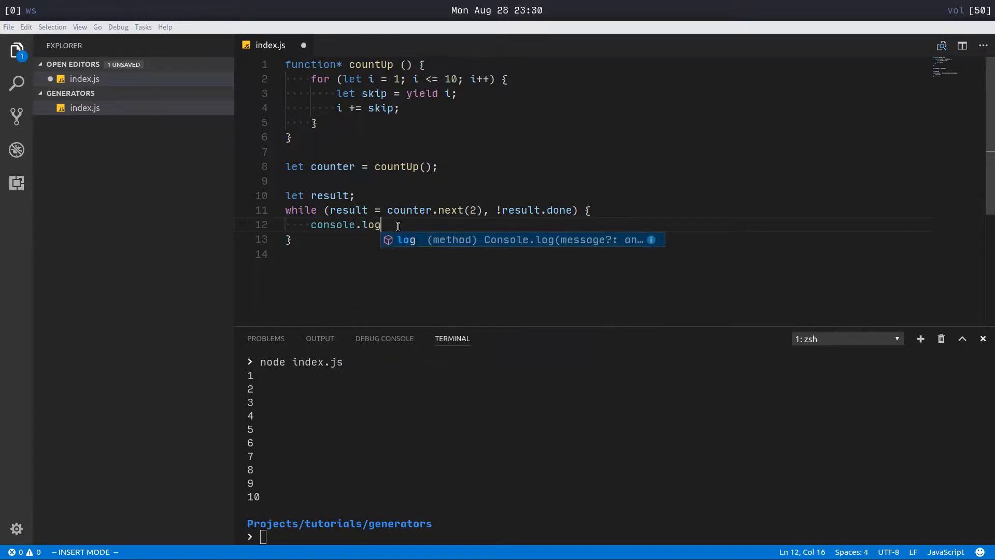
type("(result.value);")
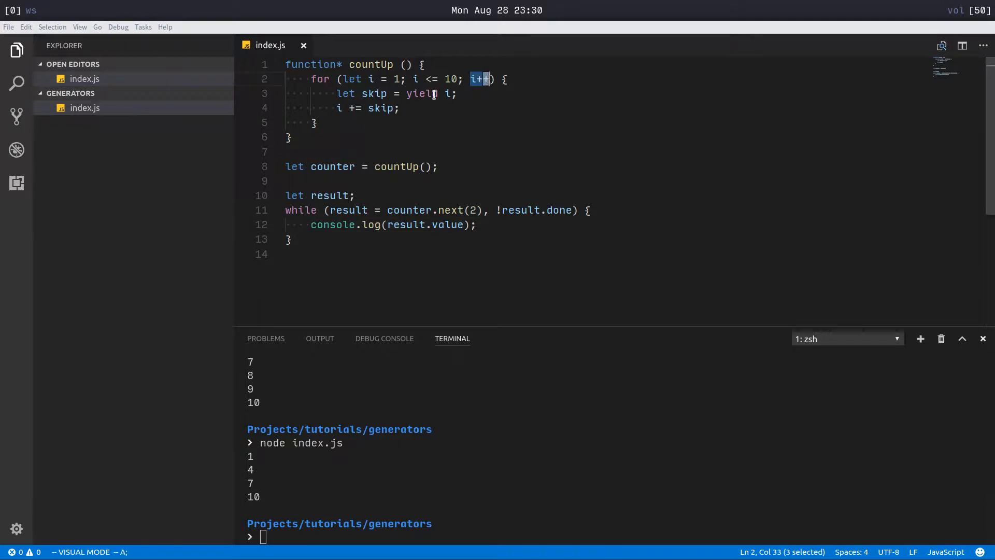
key("Escape")
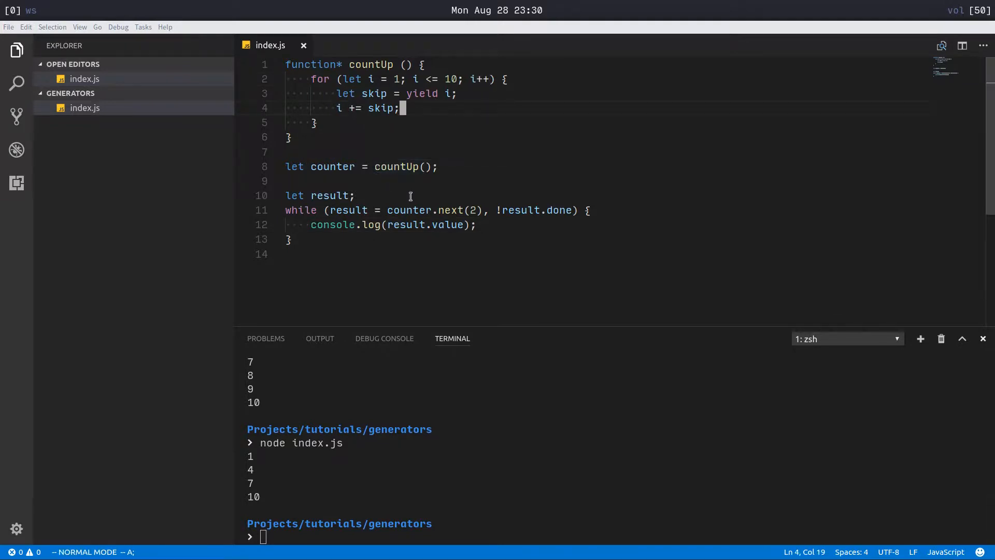
mouse_move(415, 150)
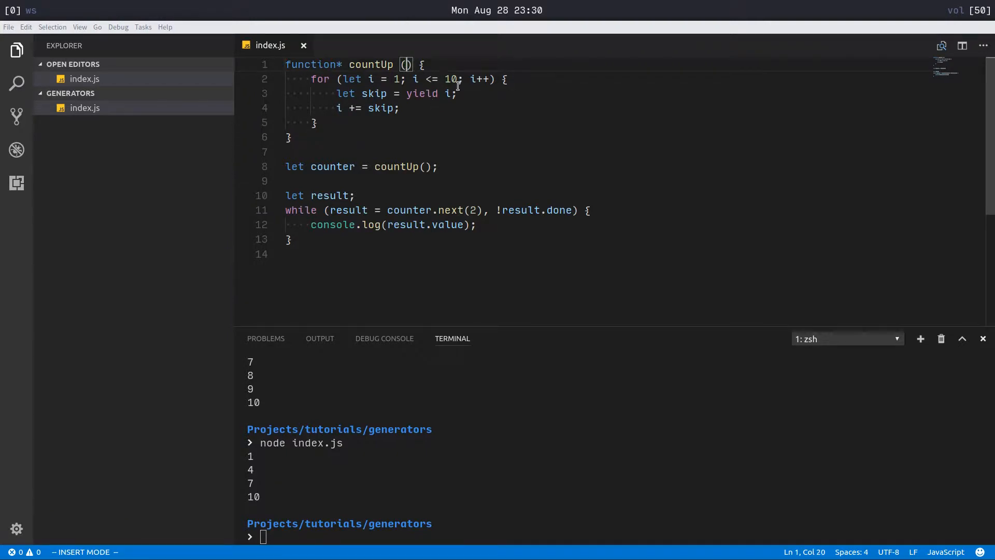
Add a from parameter looping from from to from + 10, set next(0), call countUp(5), printing 5 through 15
type("from")
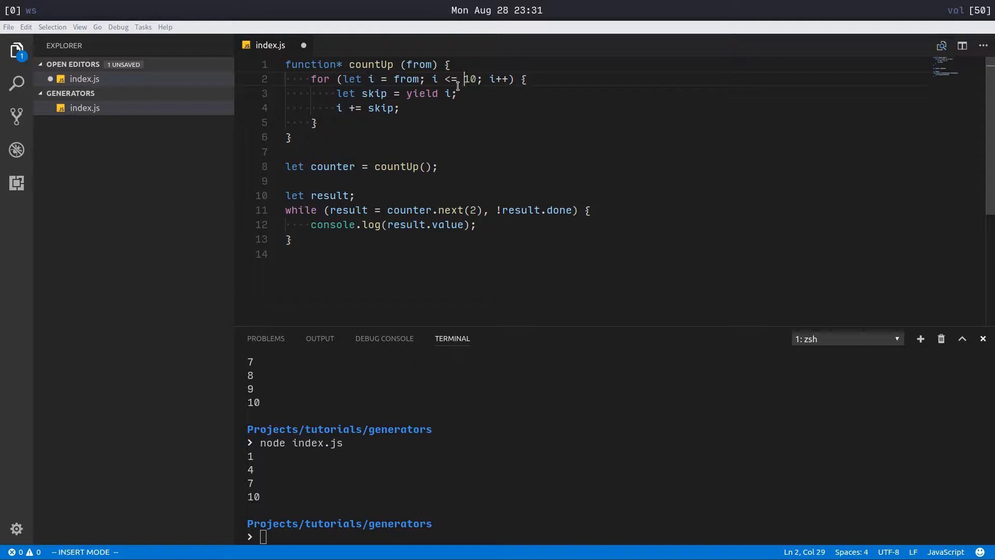
type("from +")
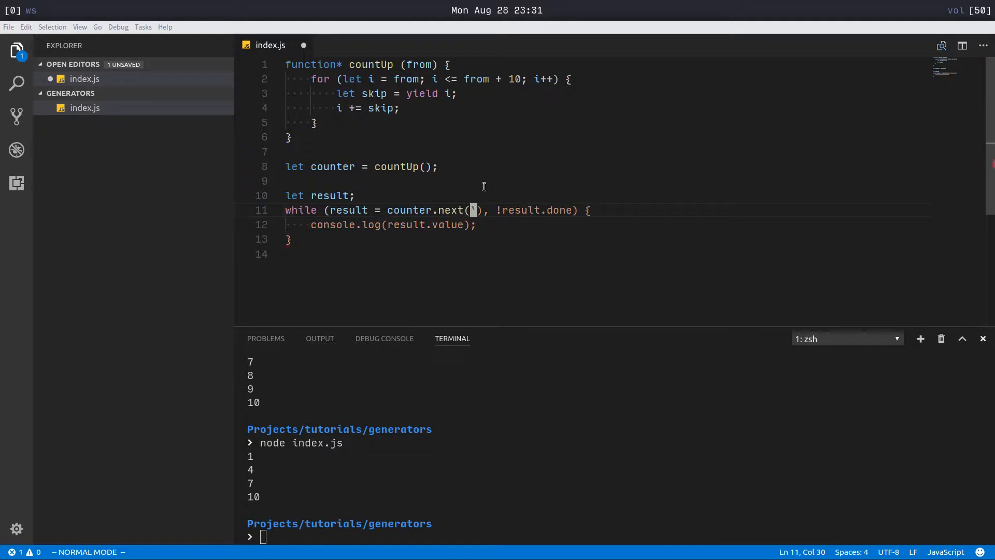
key("i")
type("0")
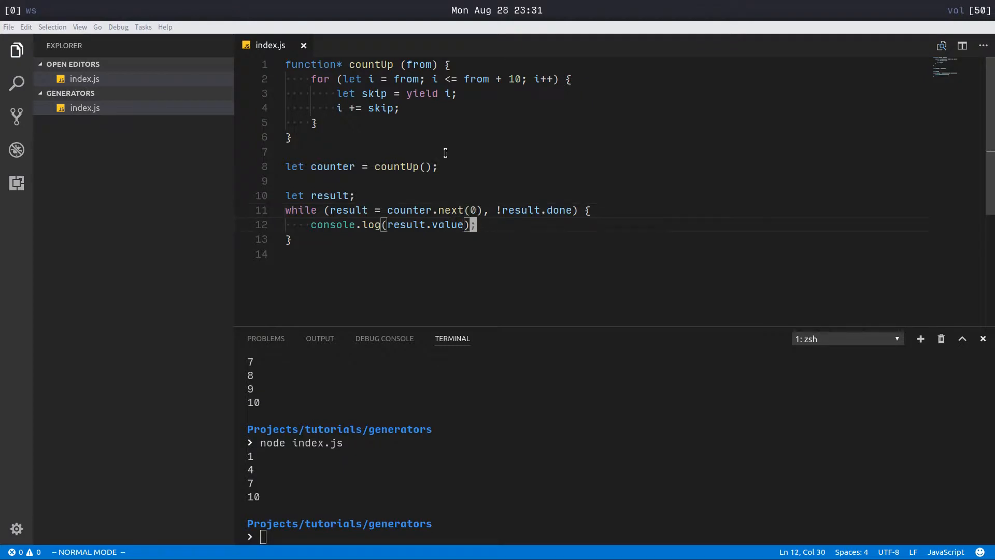
left_click(425, 166)
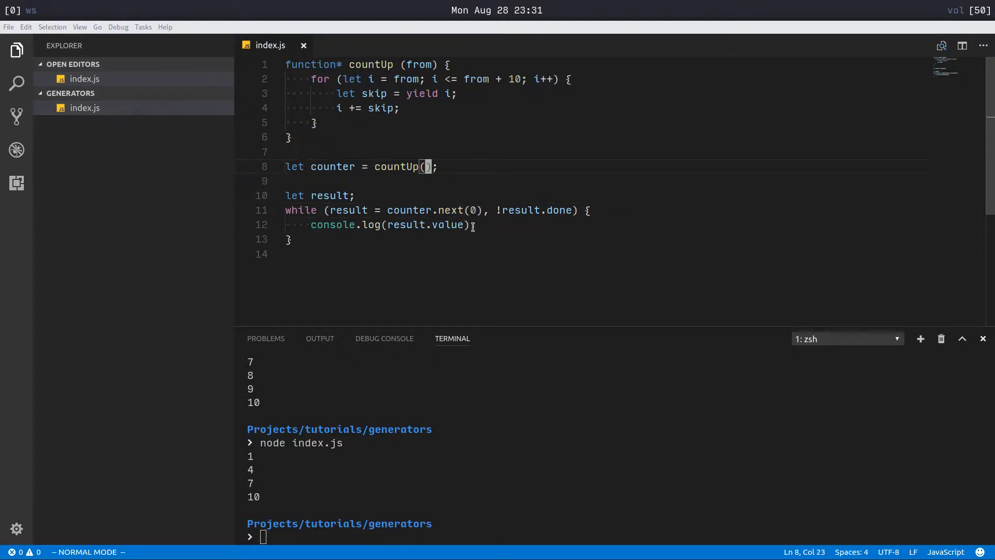
type("5")
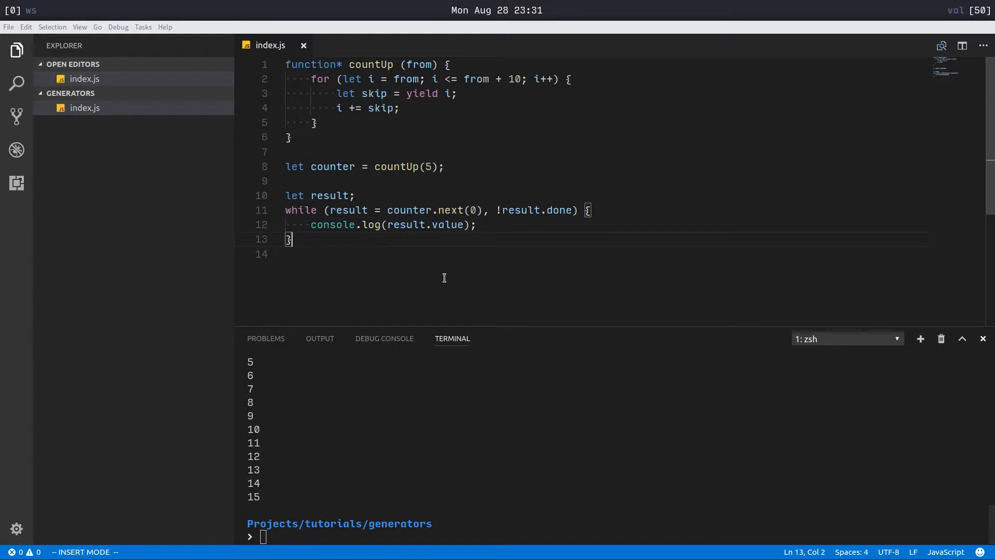
key("Escape")
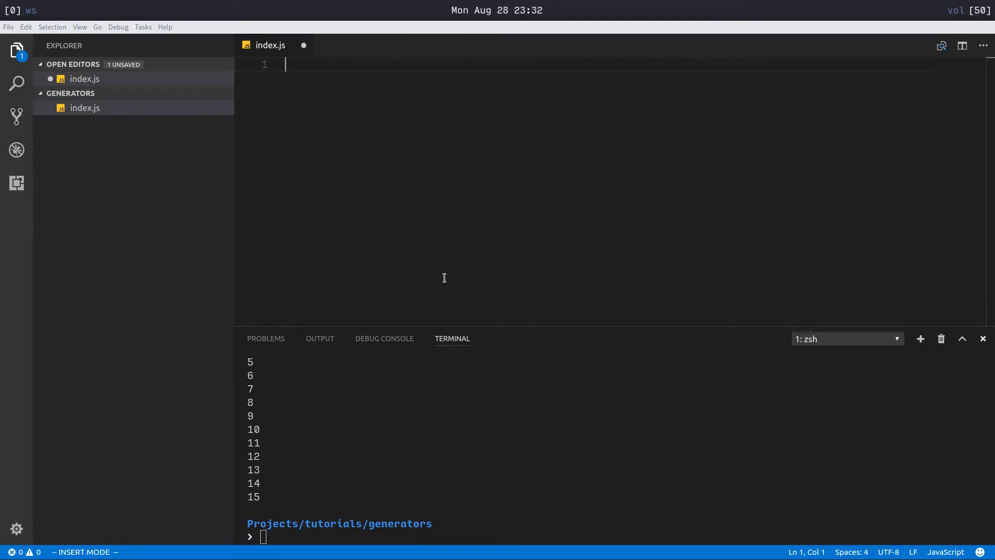
Declare function* tweetGenerator () with an endless while (true) loop
type("function")
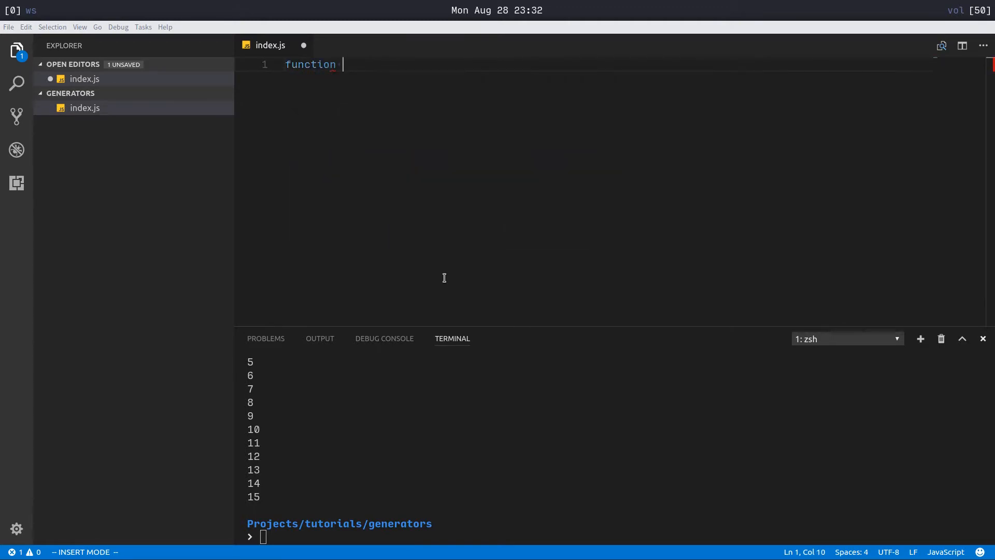
type("*")
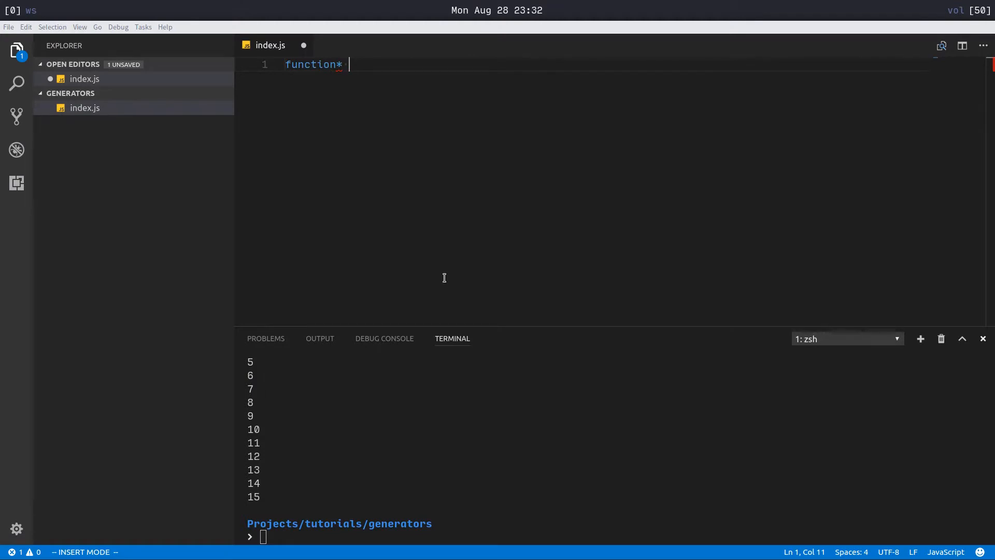
type("tweetGener")
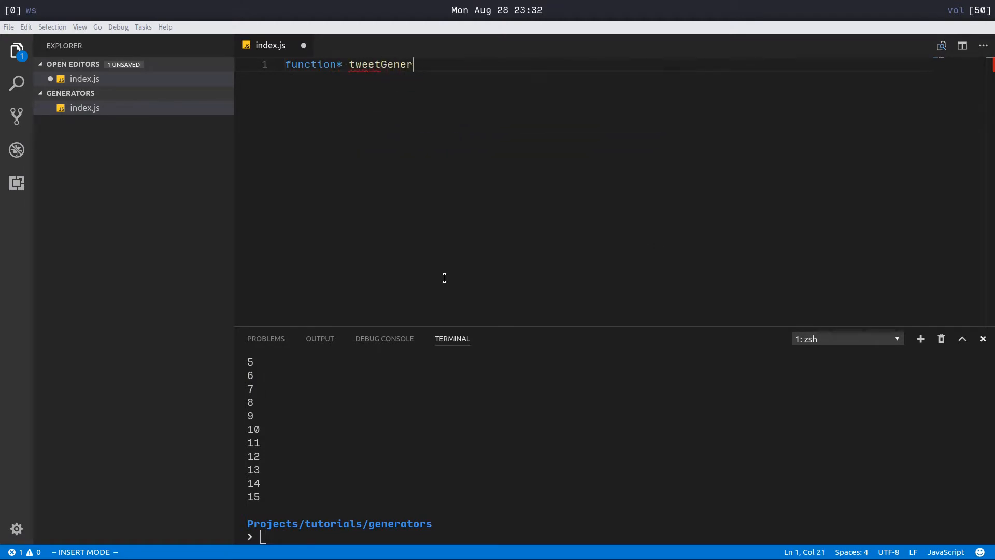
type("ator () {")
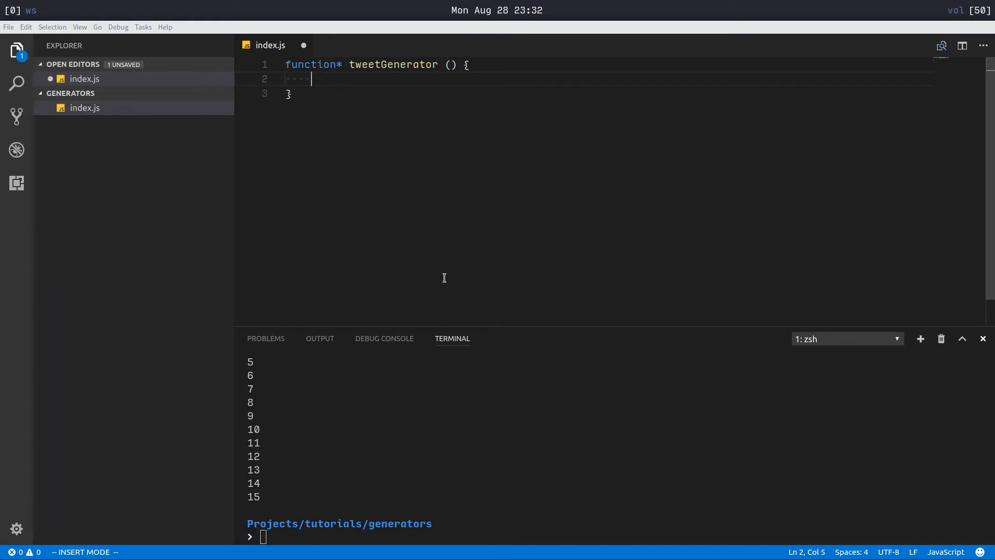
type("while (")
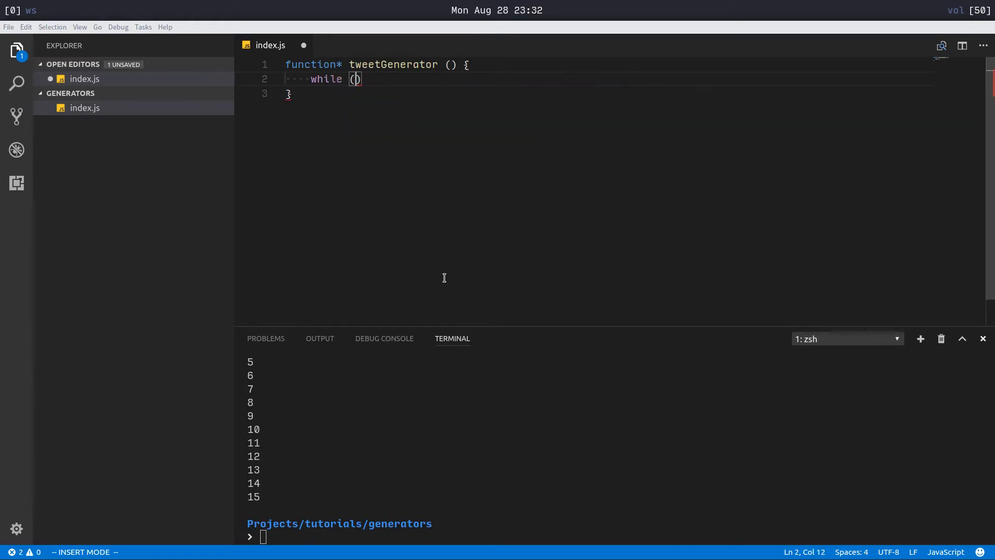
type("tr")
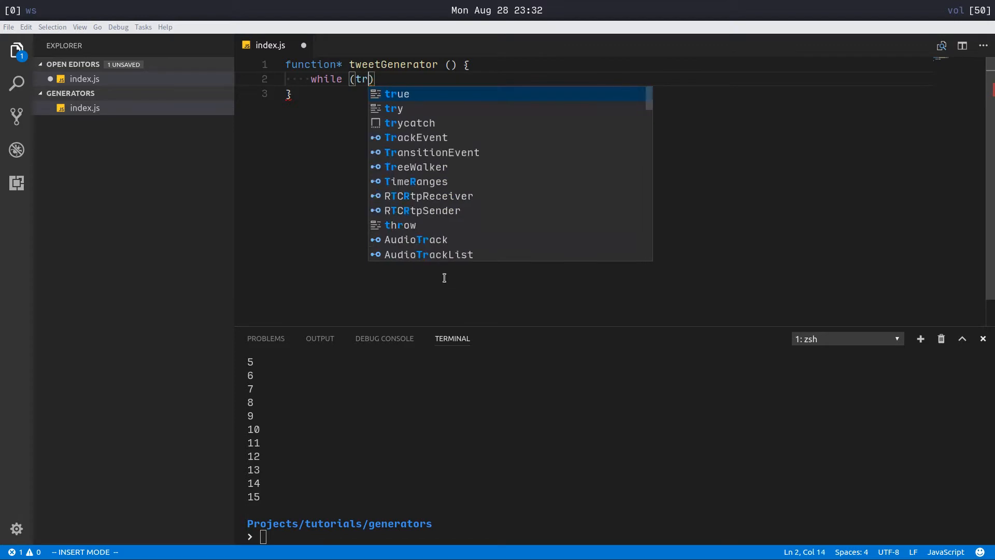
key("Tab")
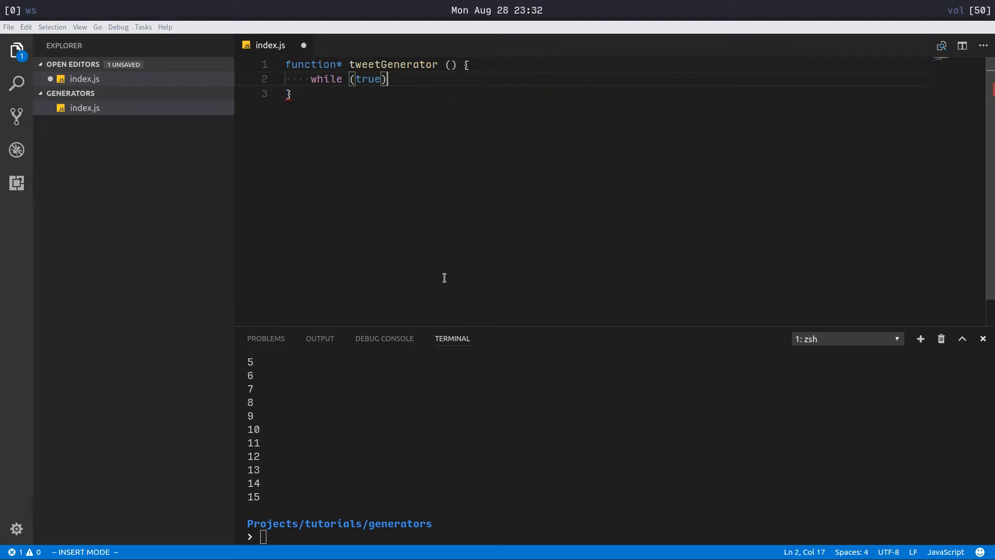
type("{")
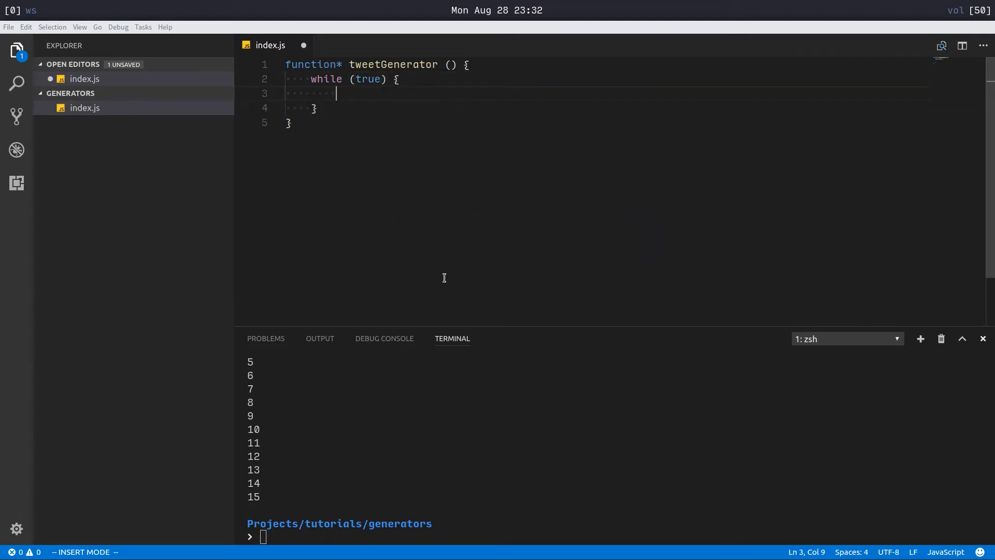
Inside the loop, assign let tweet = api.getTweet(); and yield tweet
type("let tweet =")
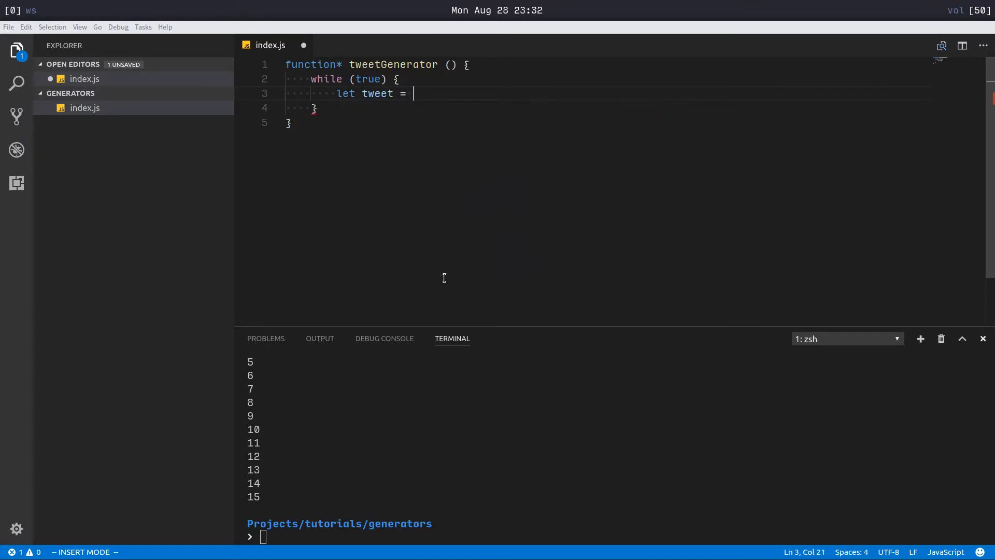
type("api.get")
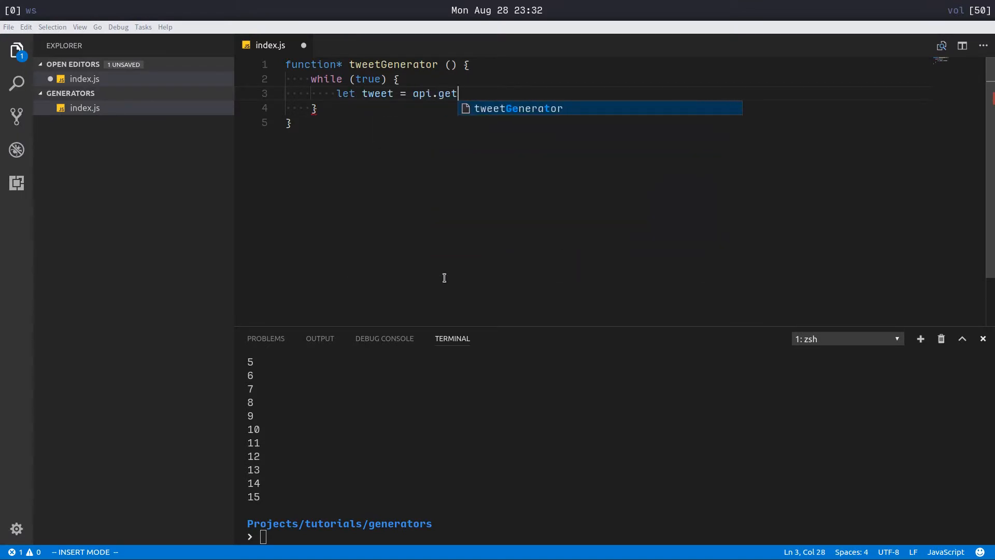
type("Tweet();")
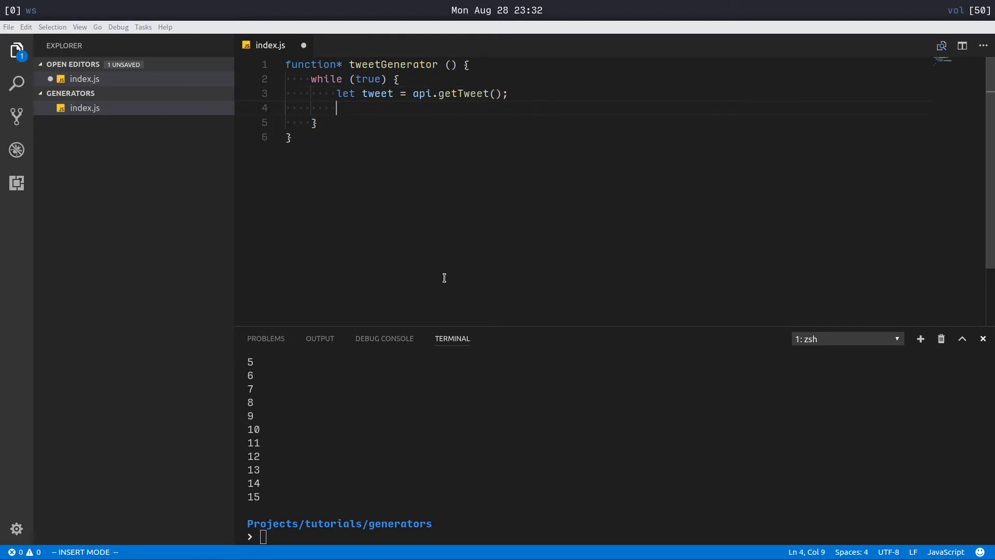
type("yield")
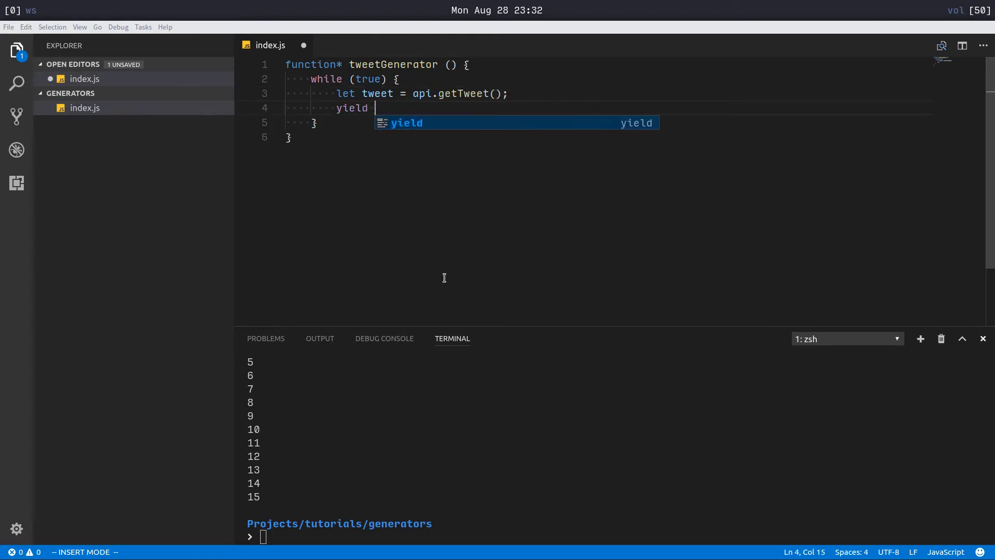
type("twee;")
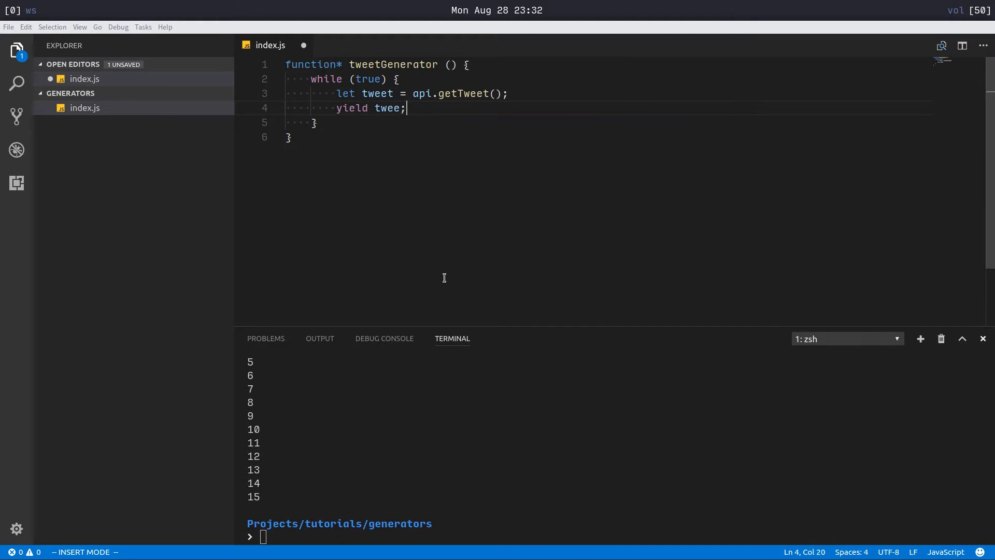